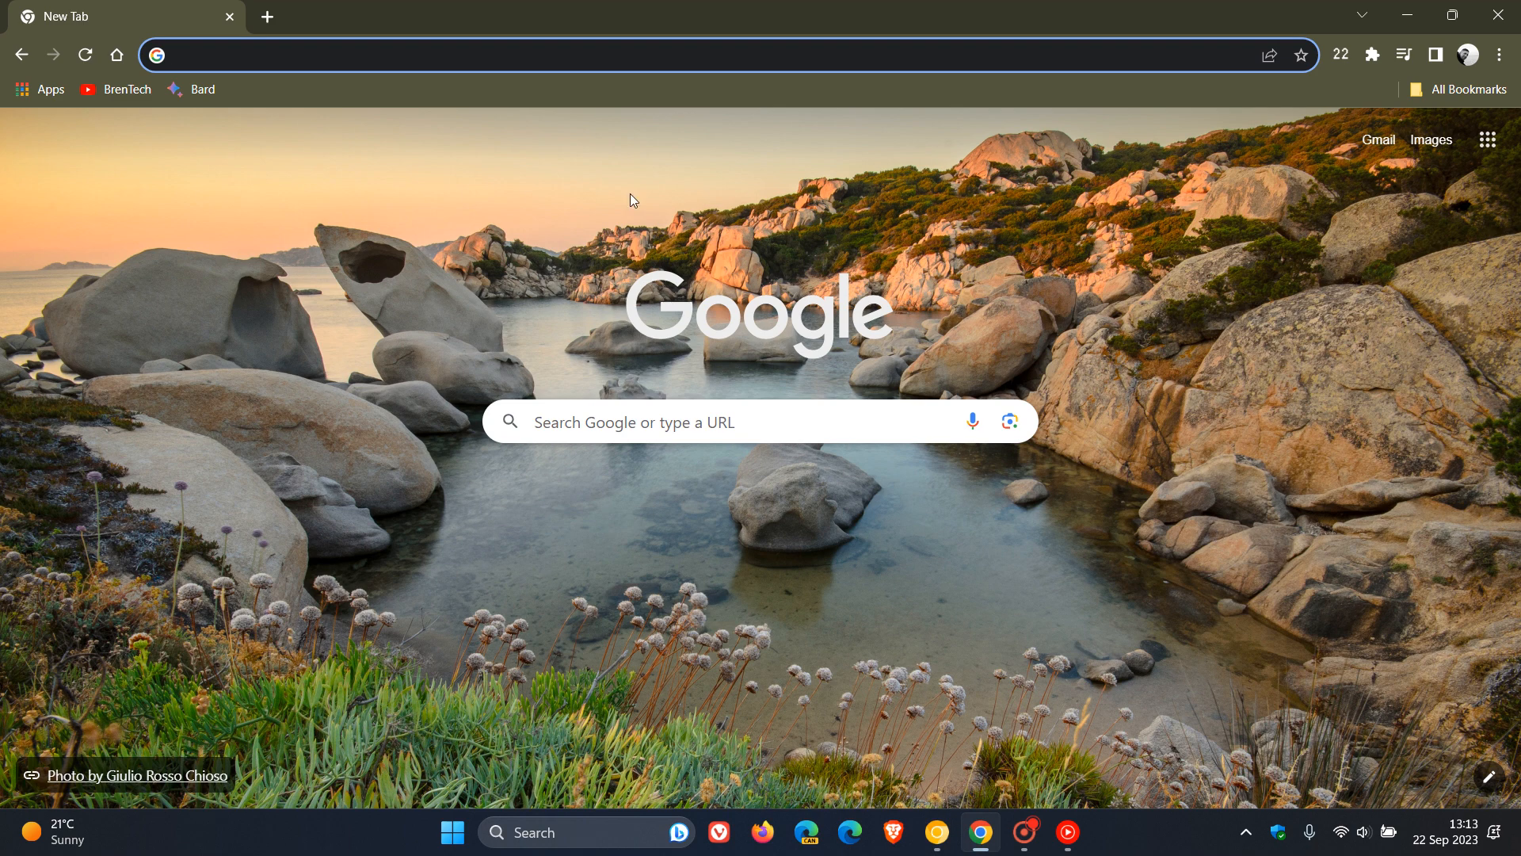
{"action": "mouse_move", "coordinate": [1470, 153]}
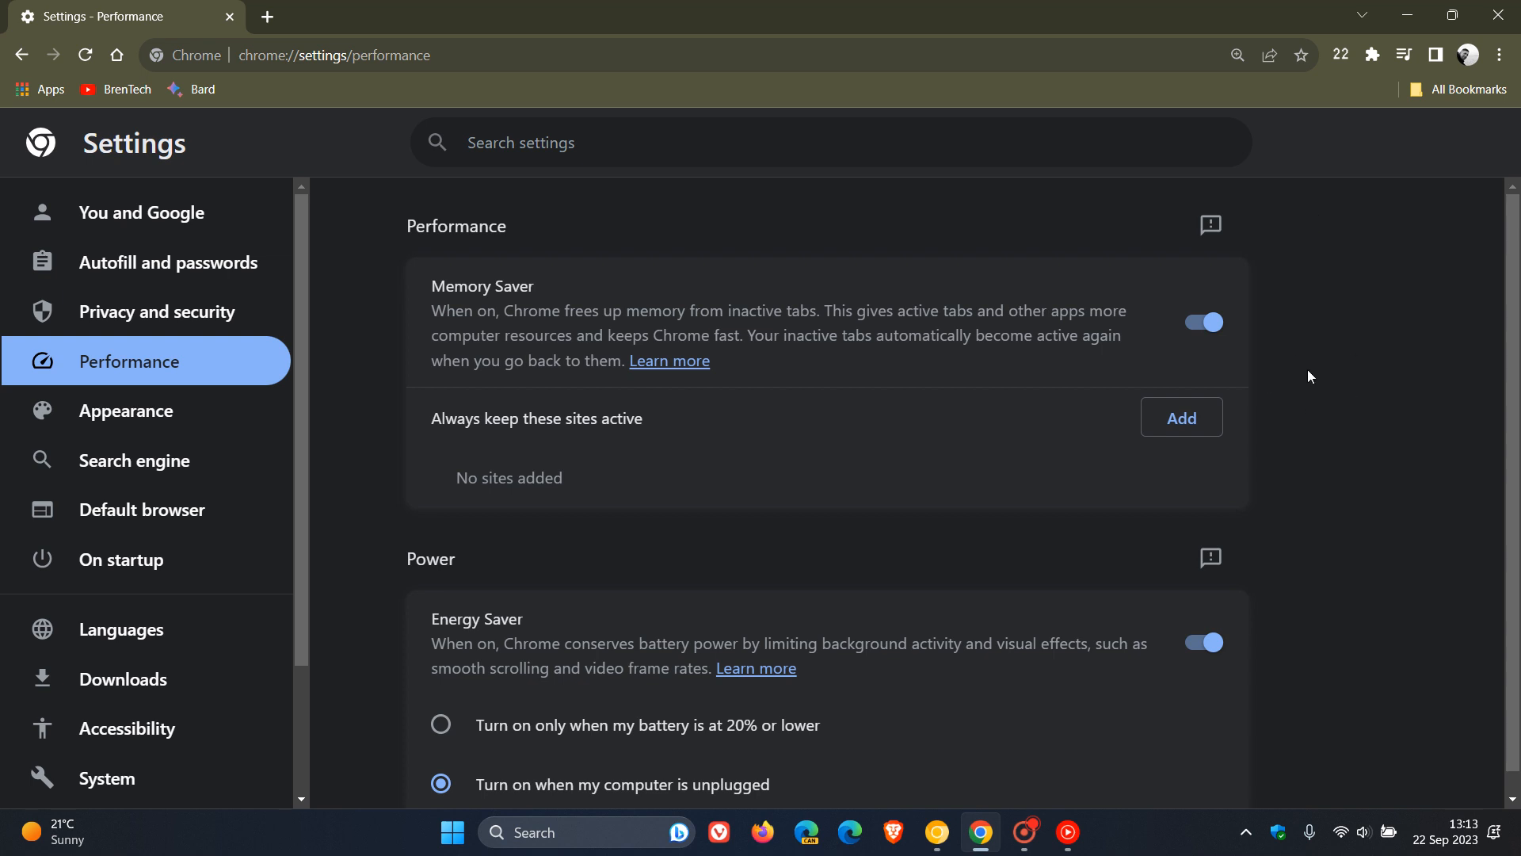
{"action": "mouse_move", "coordinate": [1372, 647]}
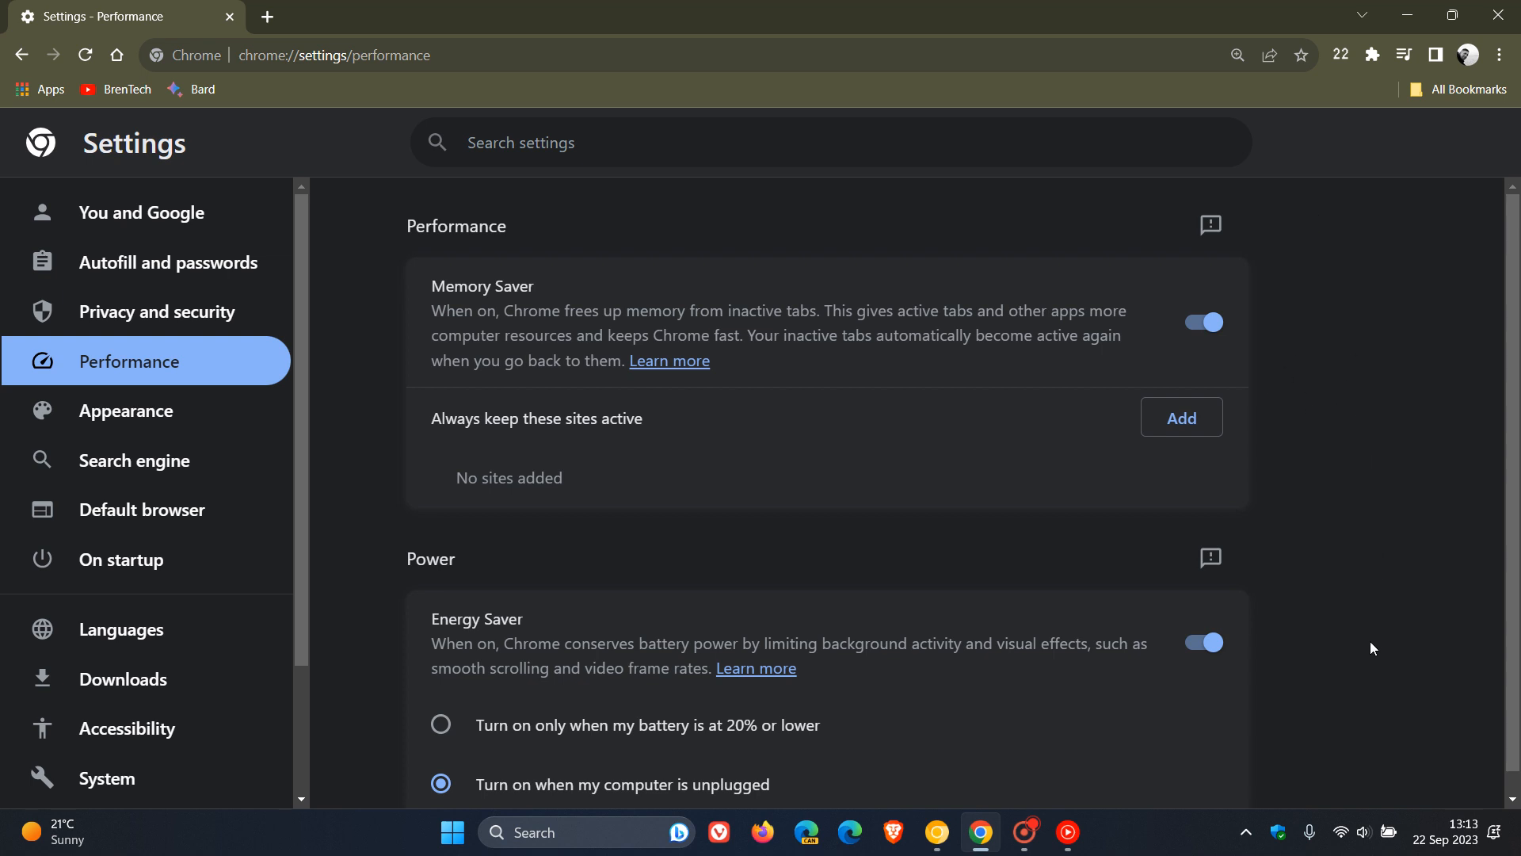
{"action": "mouse_move", "coordinate": [1289, 563]}
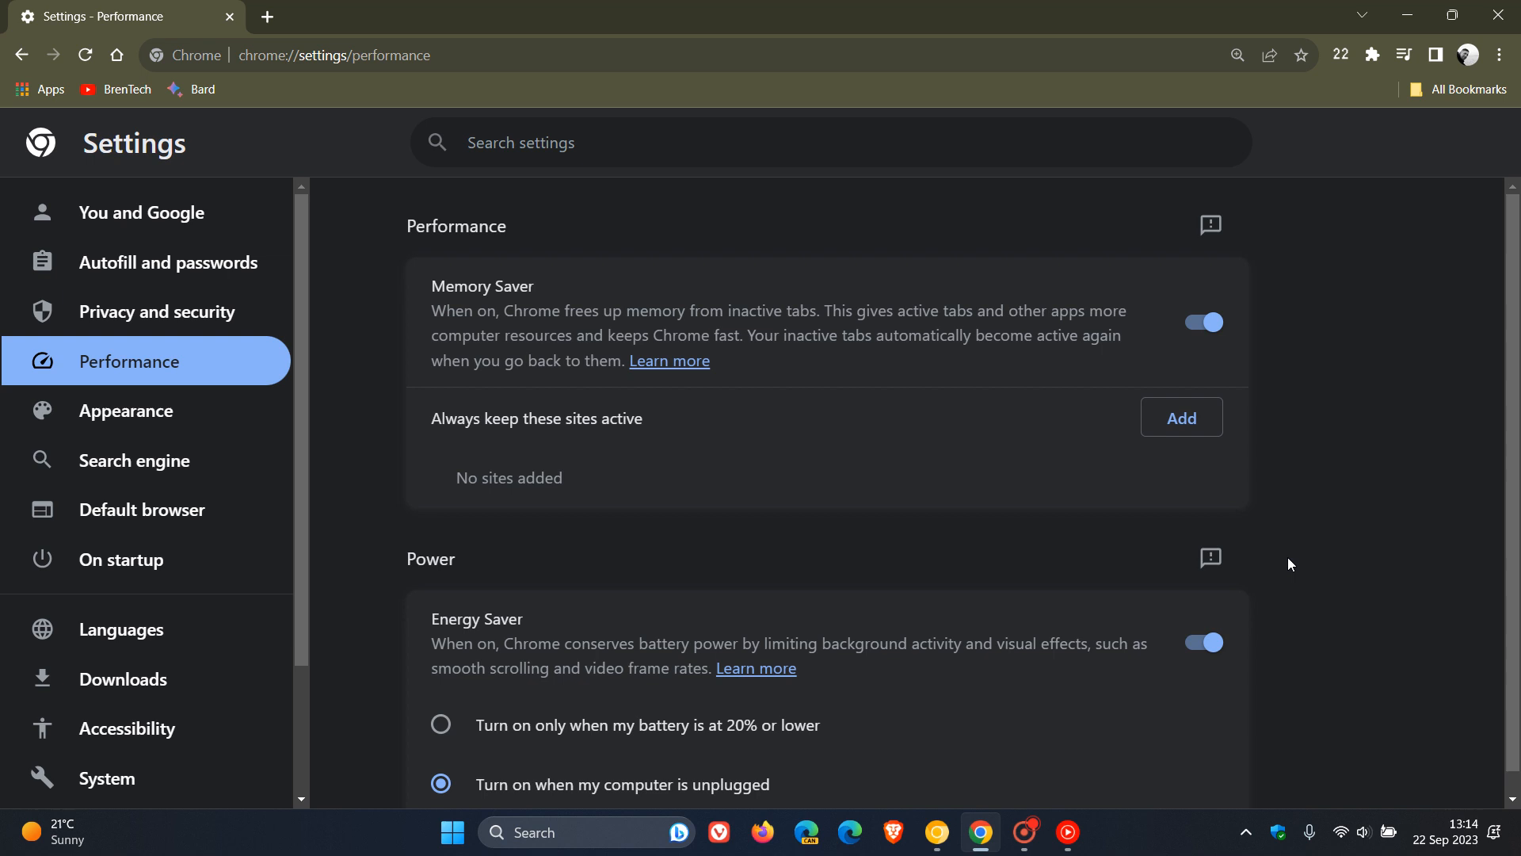
{"action": "mouse_move", "coordinate": [1380, 494]}
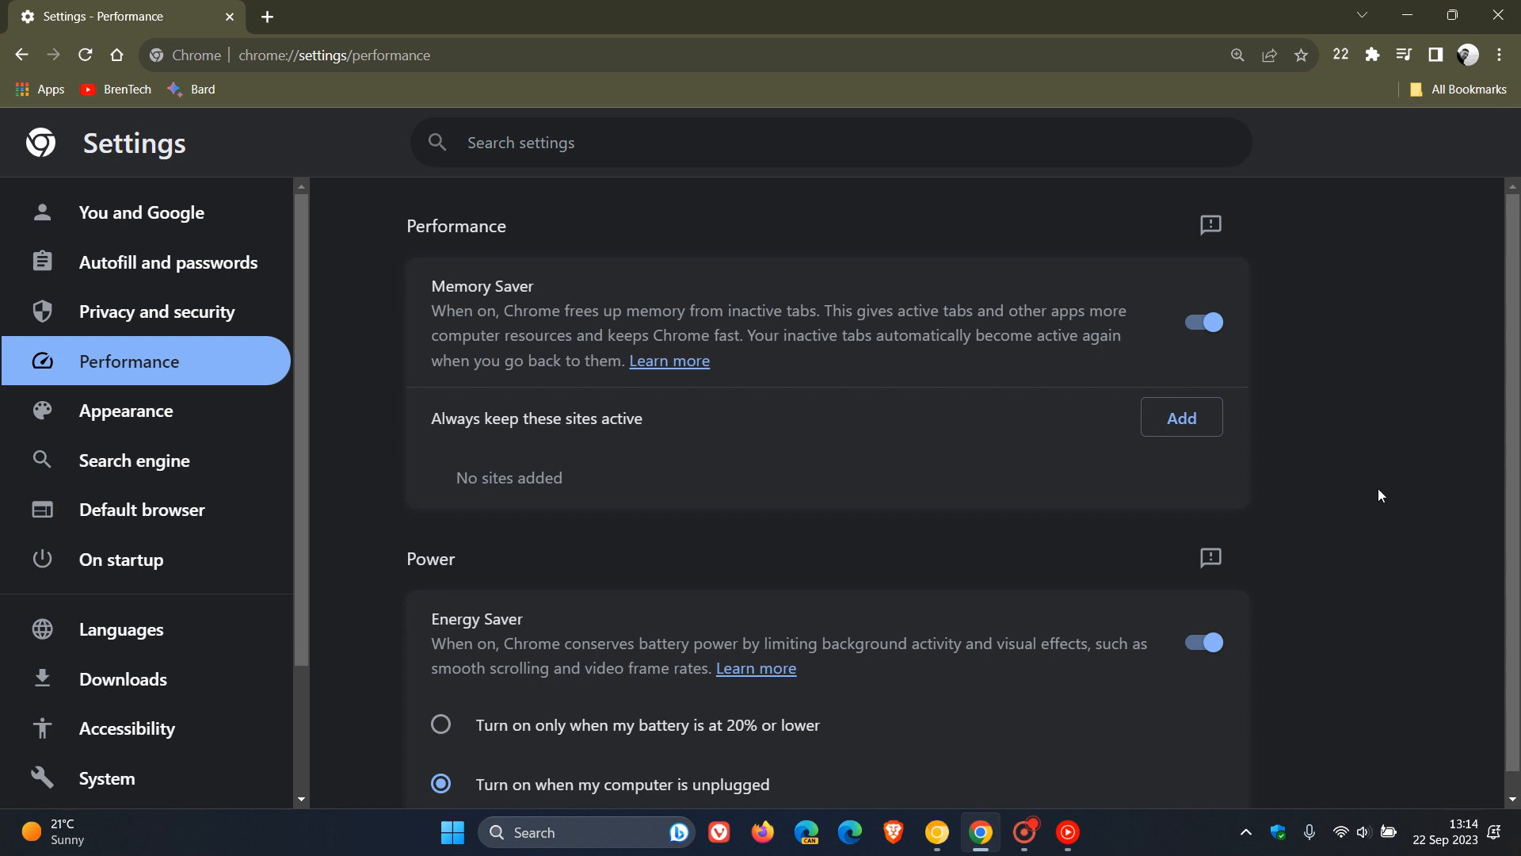
{"action": "mouse_move", "coordinate": [937, 831]}
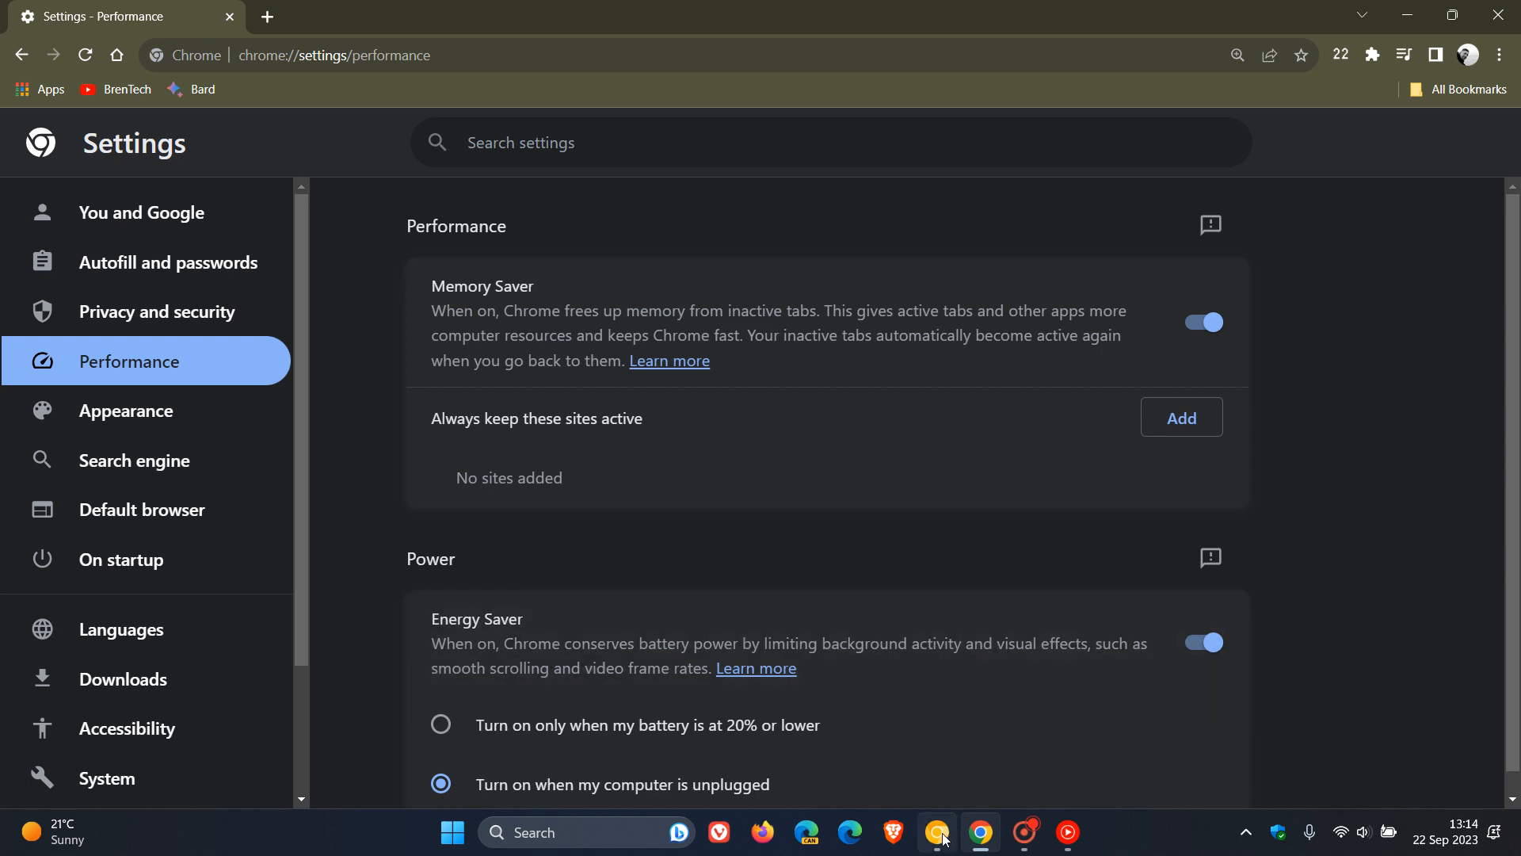
- Switch to the Chrome Canary window and open its Performance settings page
{"action": "left_click", "coordinate": [288, 19]}
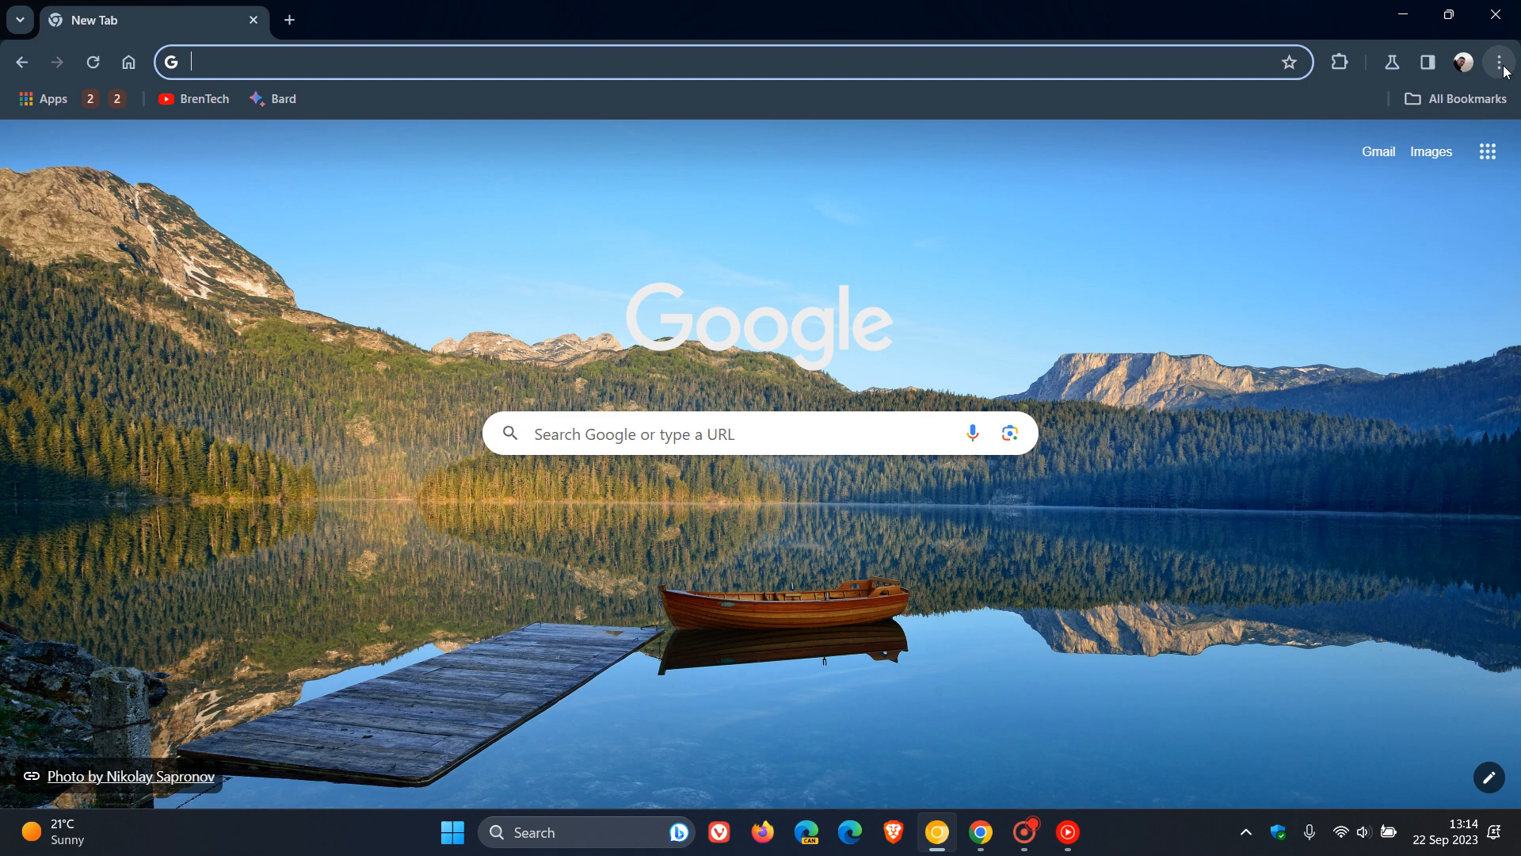
{"action": "left_click", "coordinate": [1499, 61]}
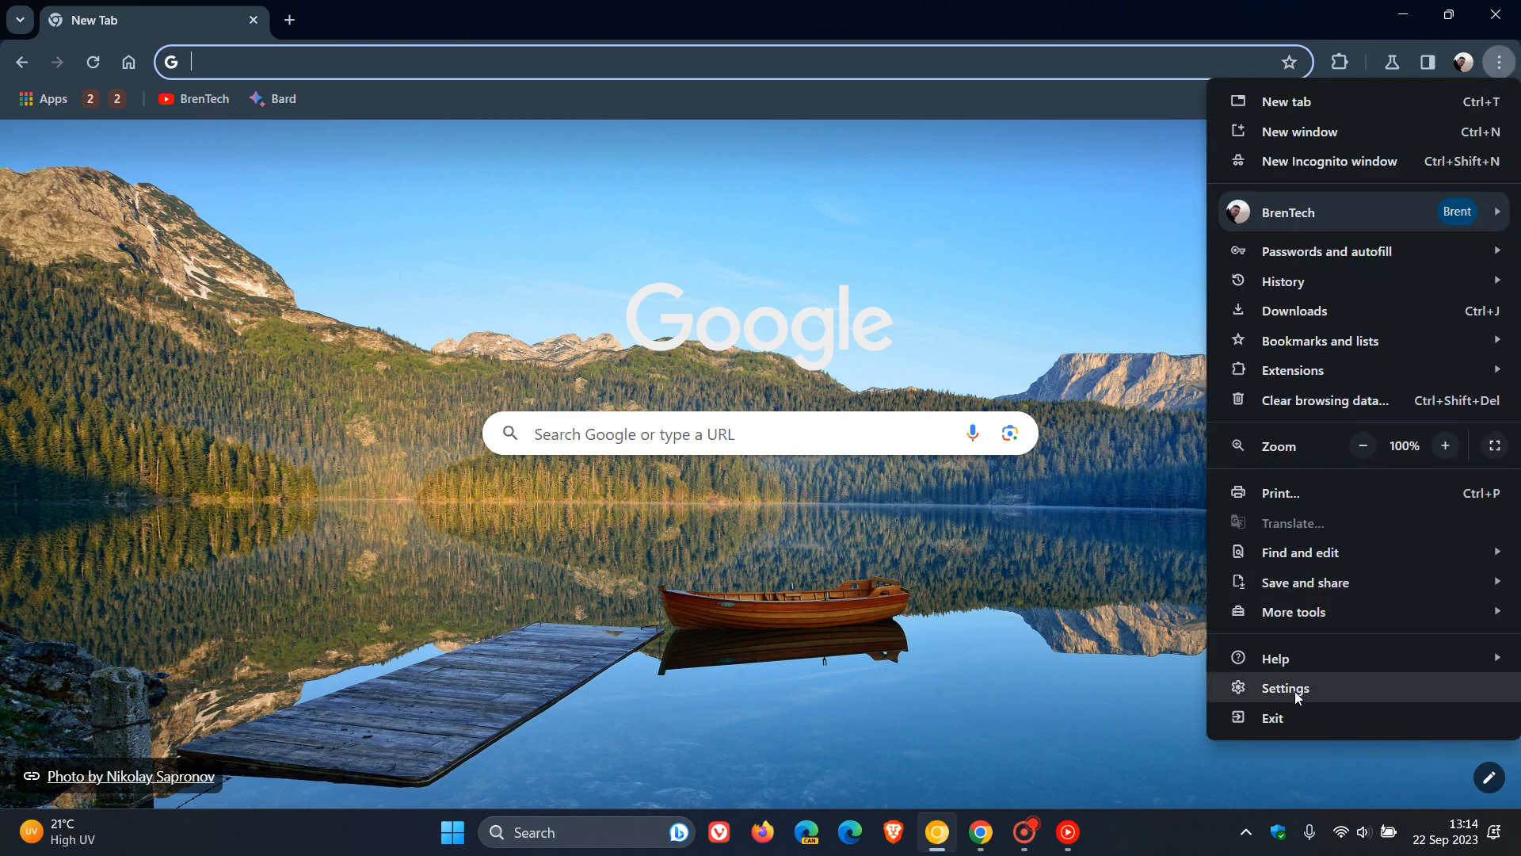
{"action": "left_click", "coordinate": [1285, 688]}
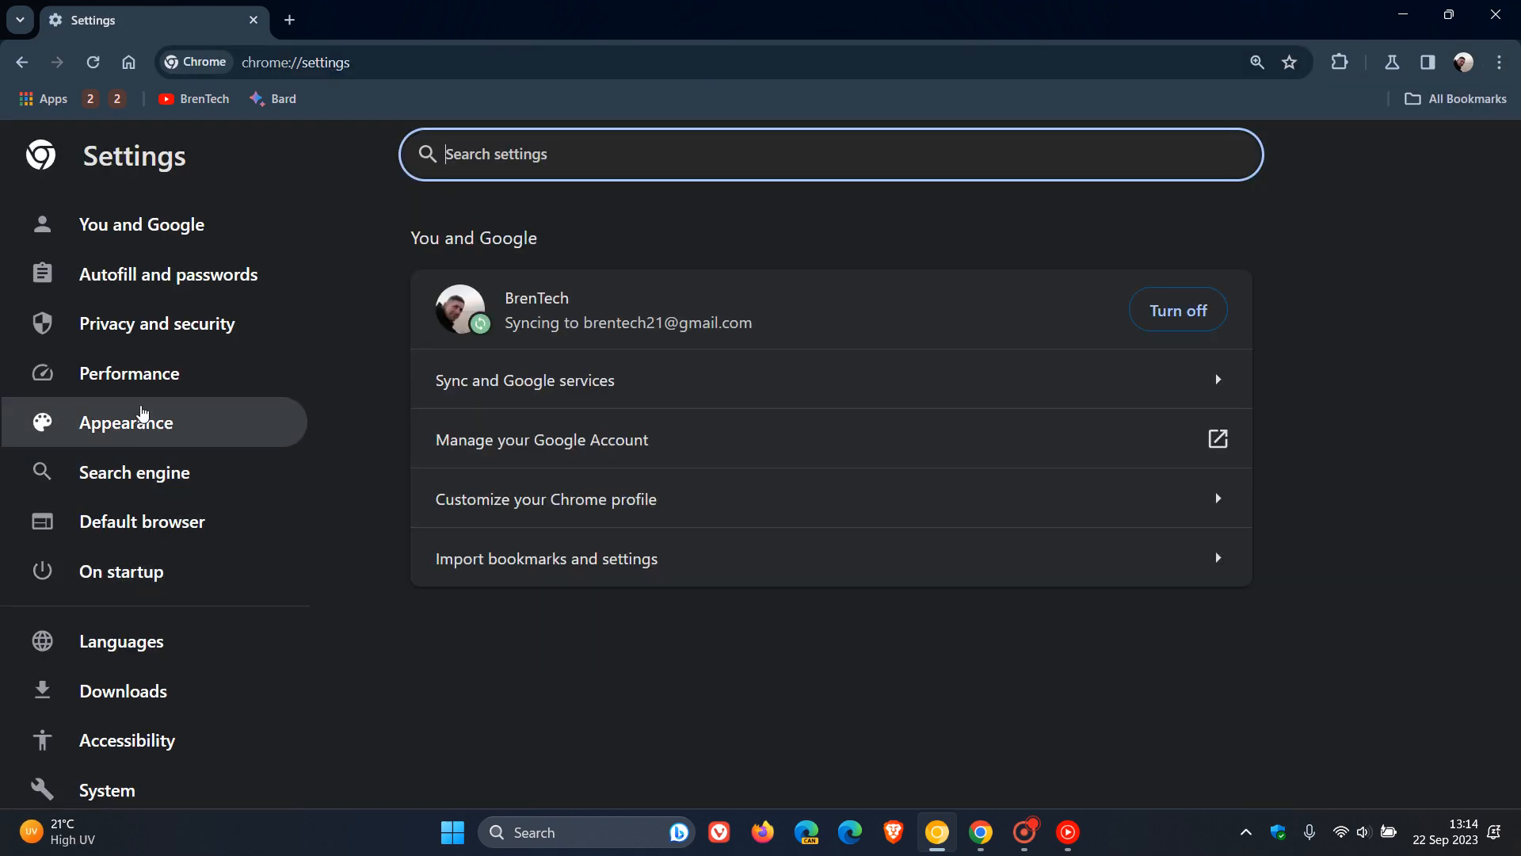
{"action": "left_click", "coordinate": [130, 372]}
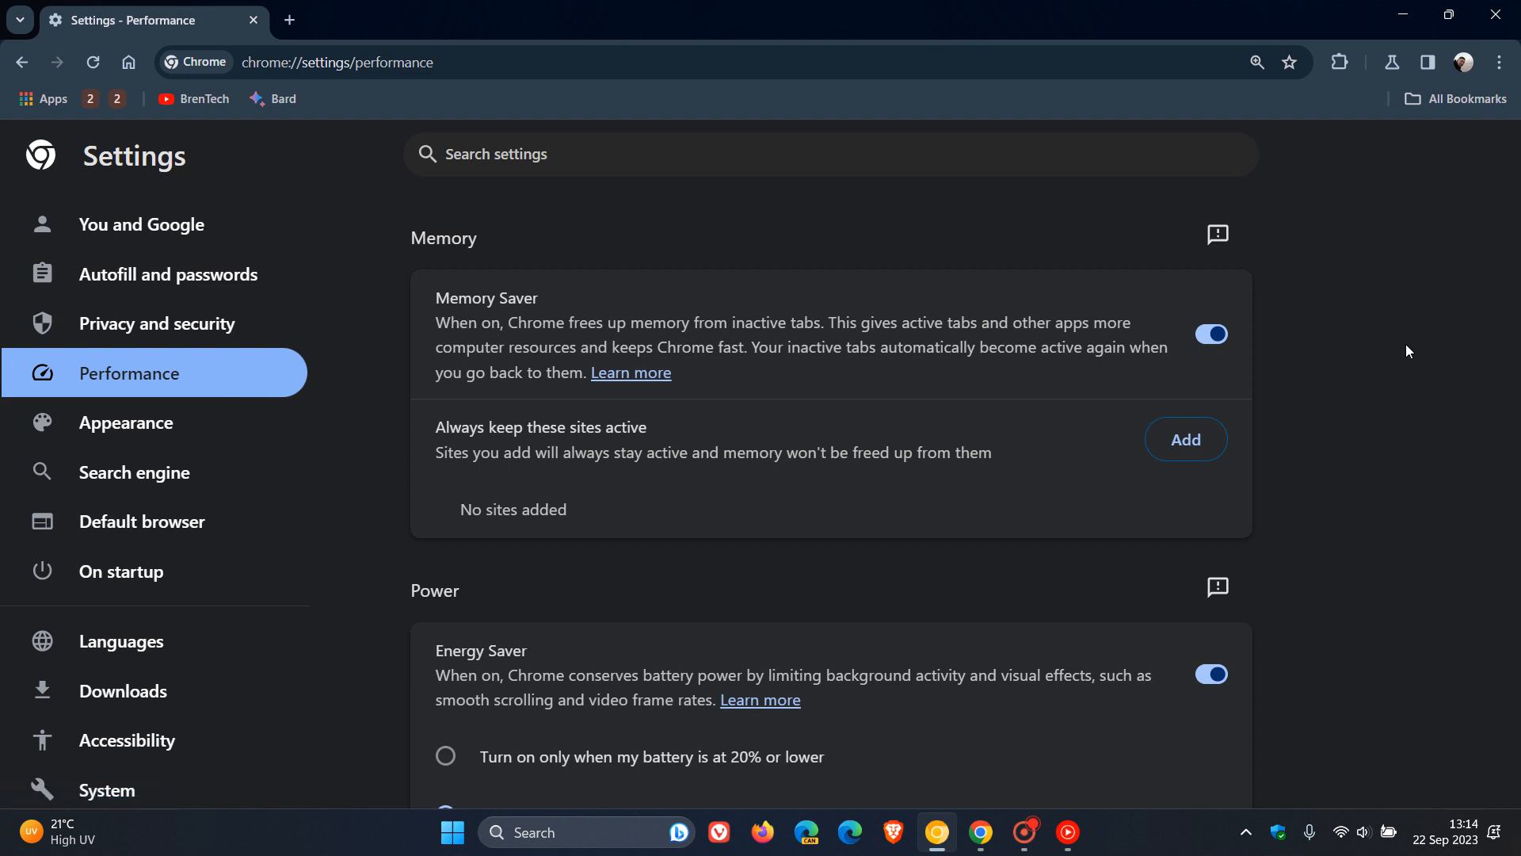
{"action": "mouse_move", "coordinate": [1401, 480]}
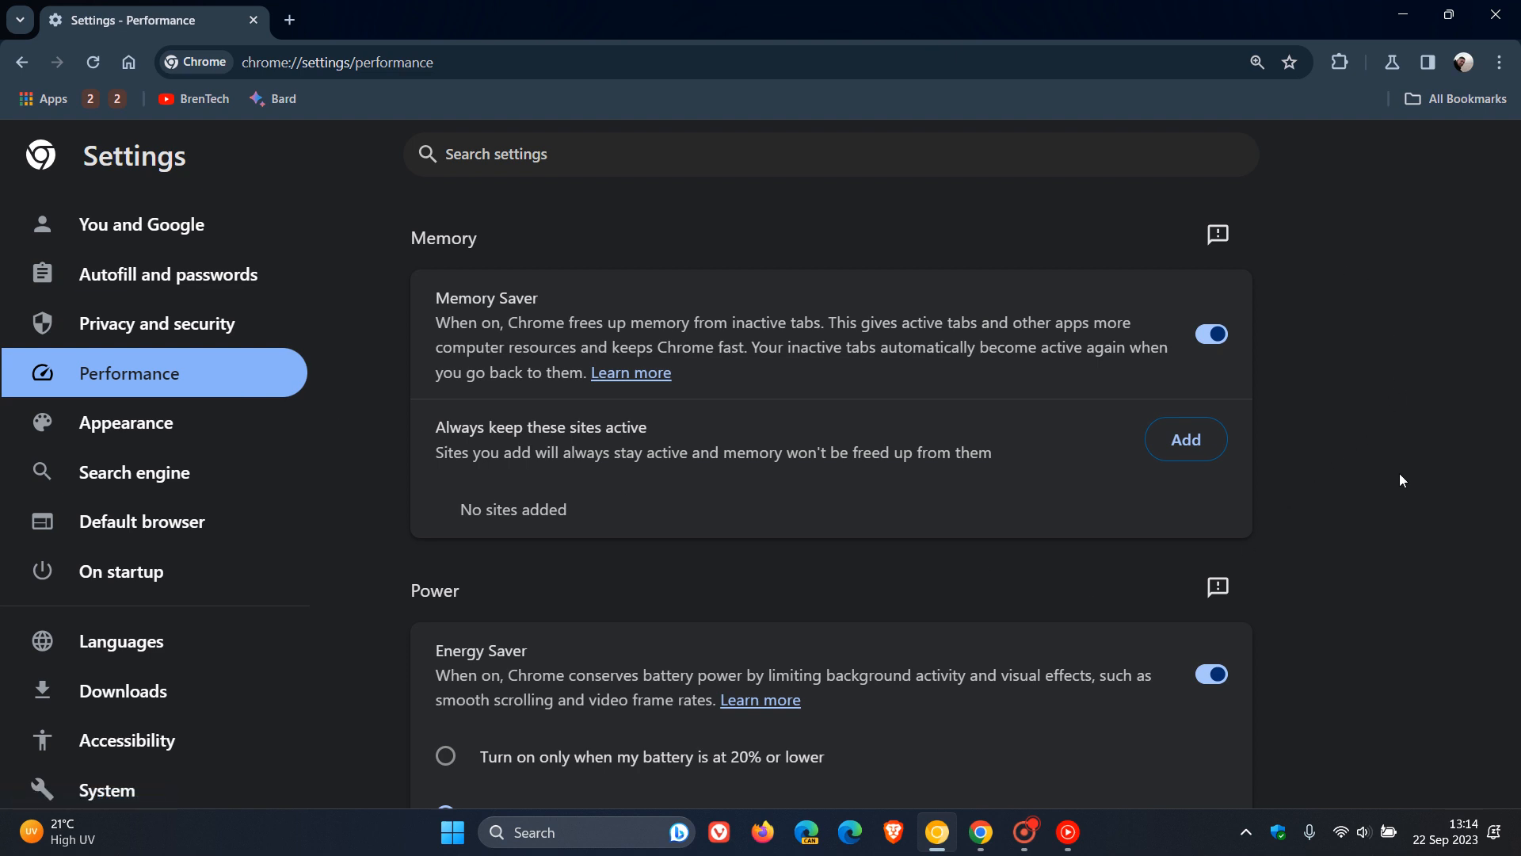
{"action": "mouse_move", "coordinate": [1401, 451]}
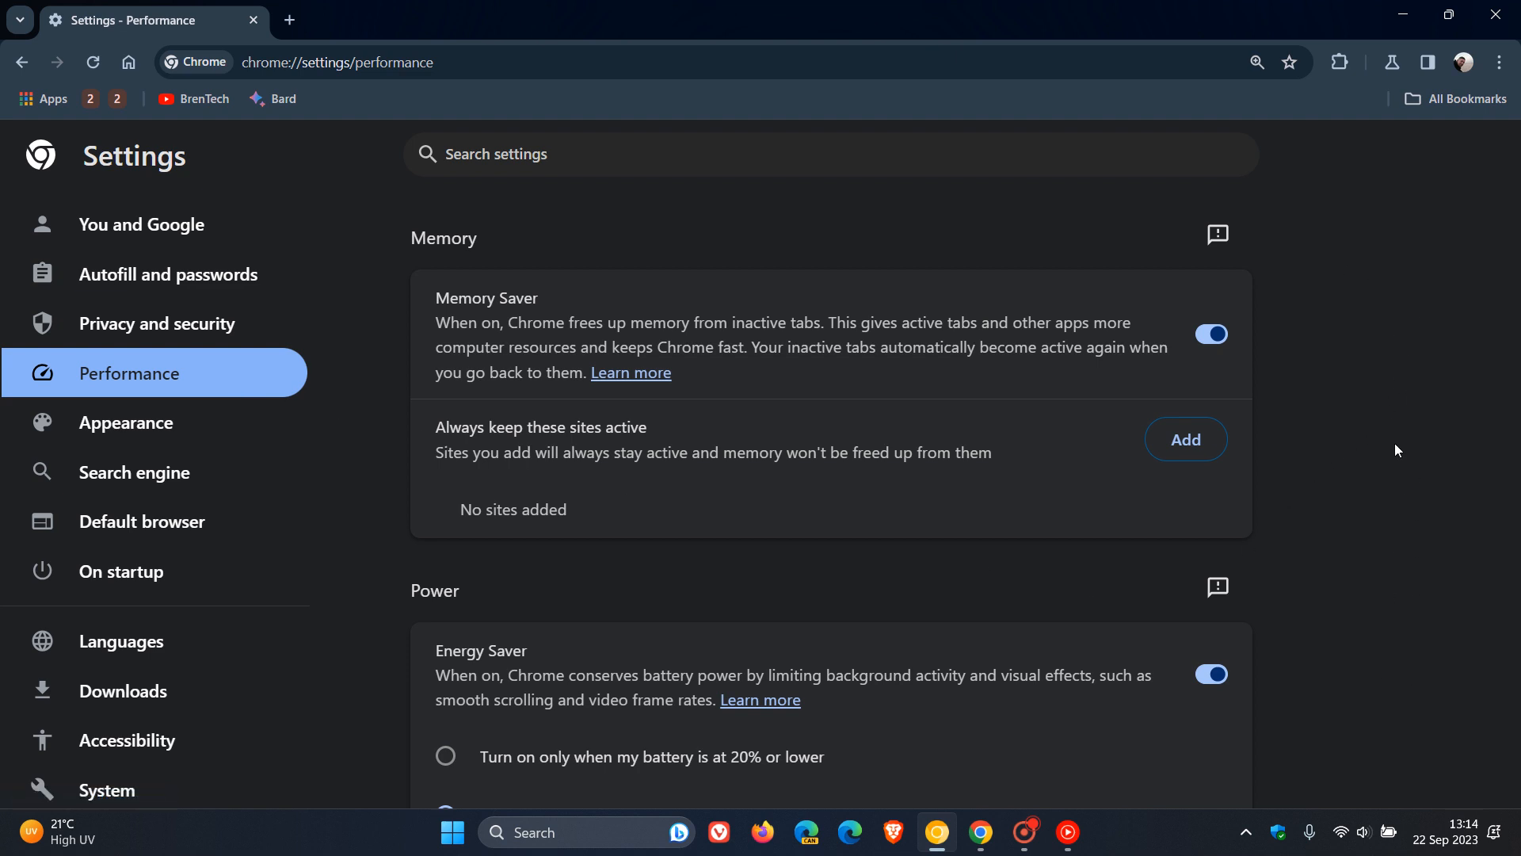
- Scroll down the Performance page to the Speed section's Preload pages options
{"action": "scroll", "scroll_direction": "down", "scroll_amount": 3}
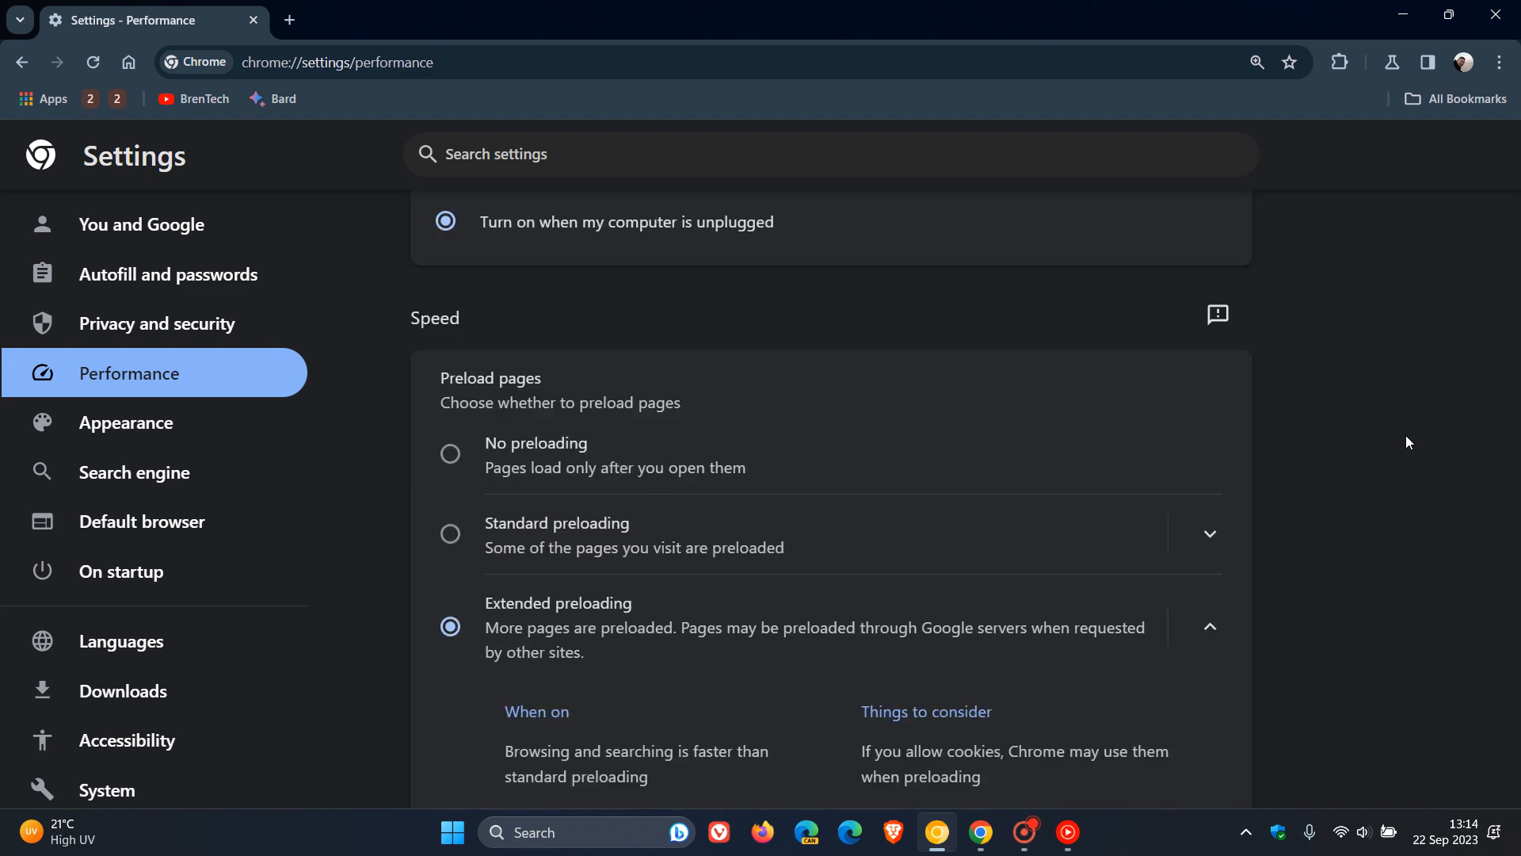
{"action": "mouse_move", "coordinate": [1336, 415]}
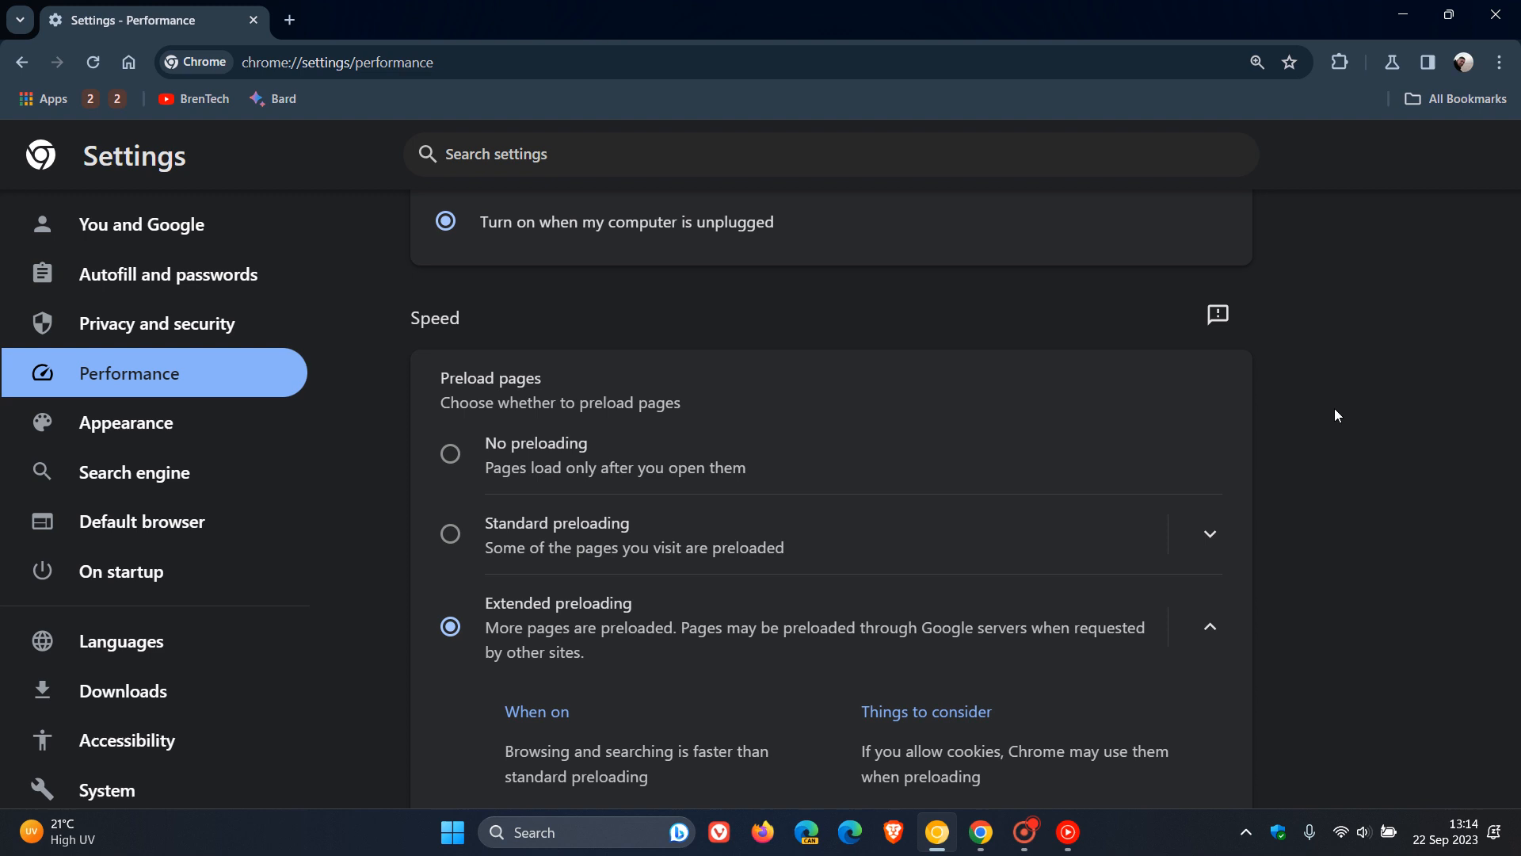
{"action": "scroll", "scroll_direction": "down", "scroll_amount": 3}
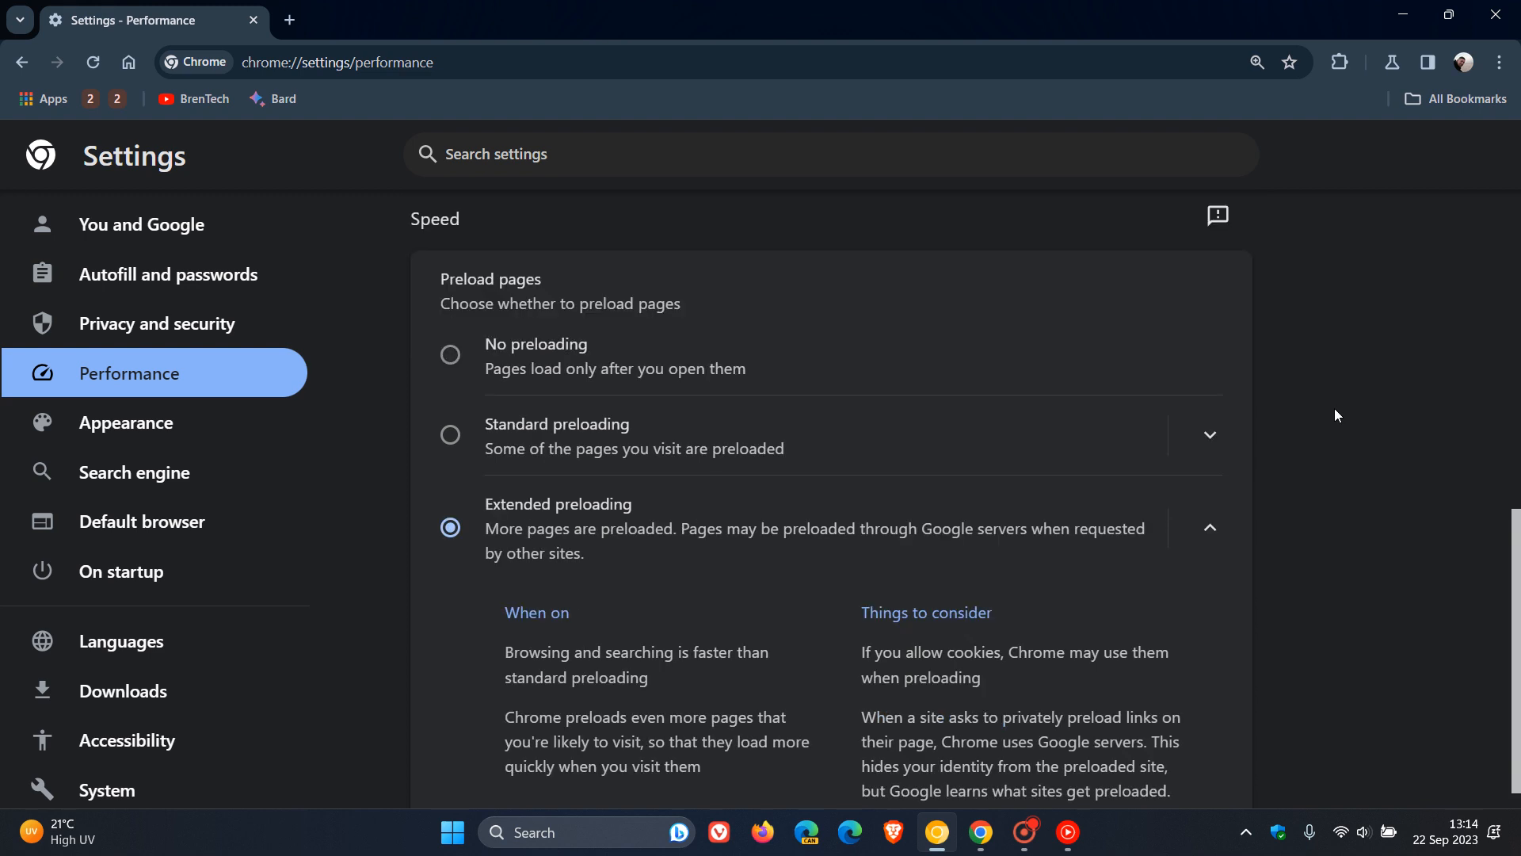
{"action": "mouse_move", "coordinate": [771, 315]}
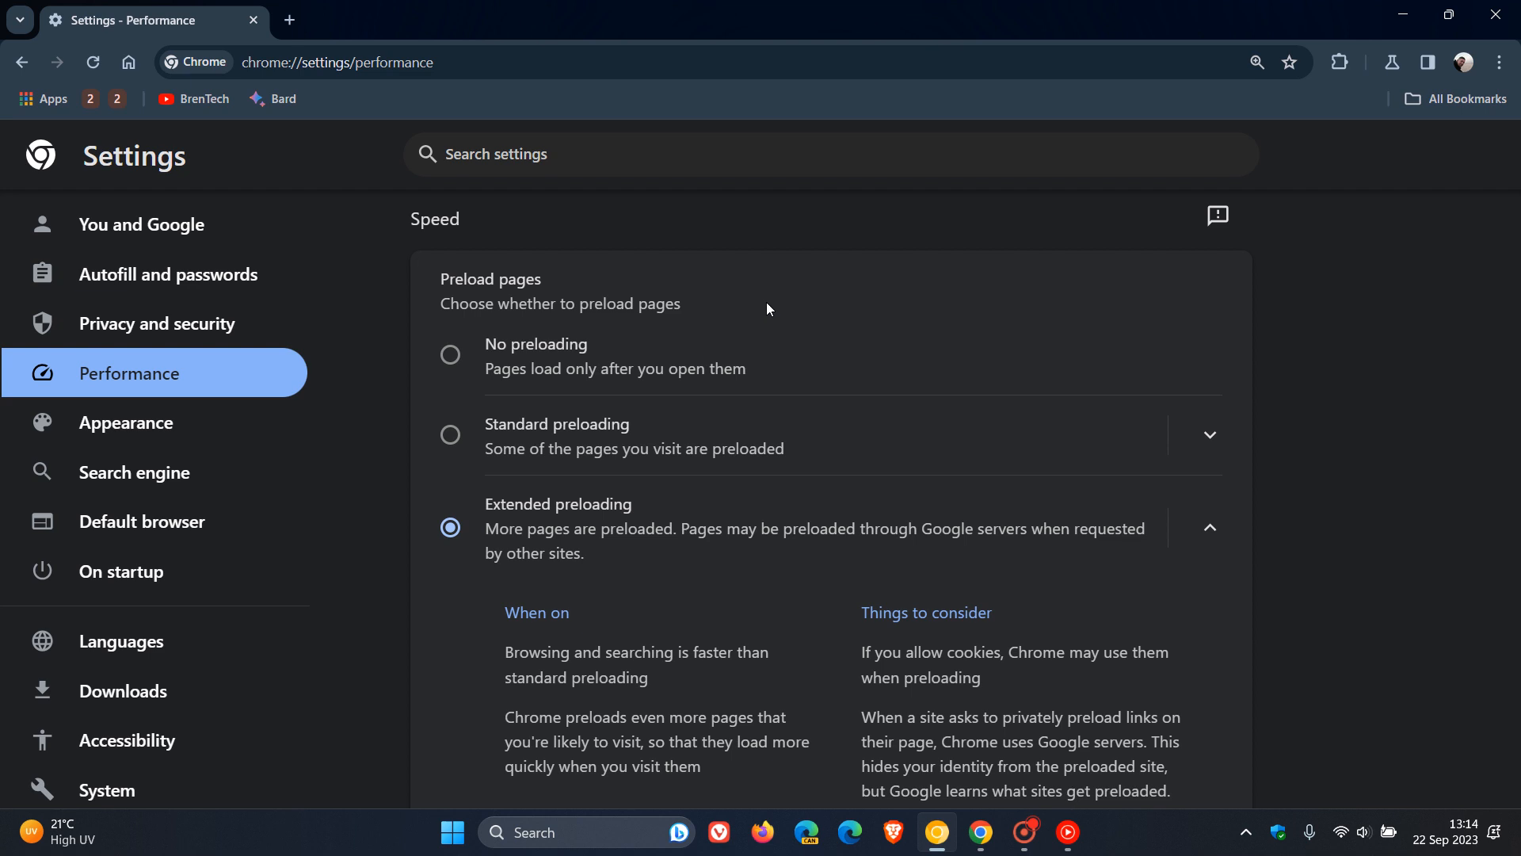
- Select Standard preloading under Preload pages in the Speed section
{"action": "left_click", "coordinate": [450, 435]}
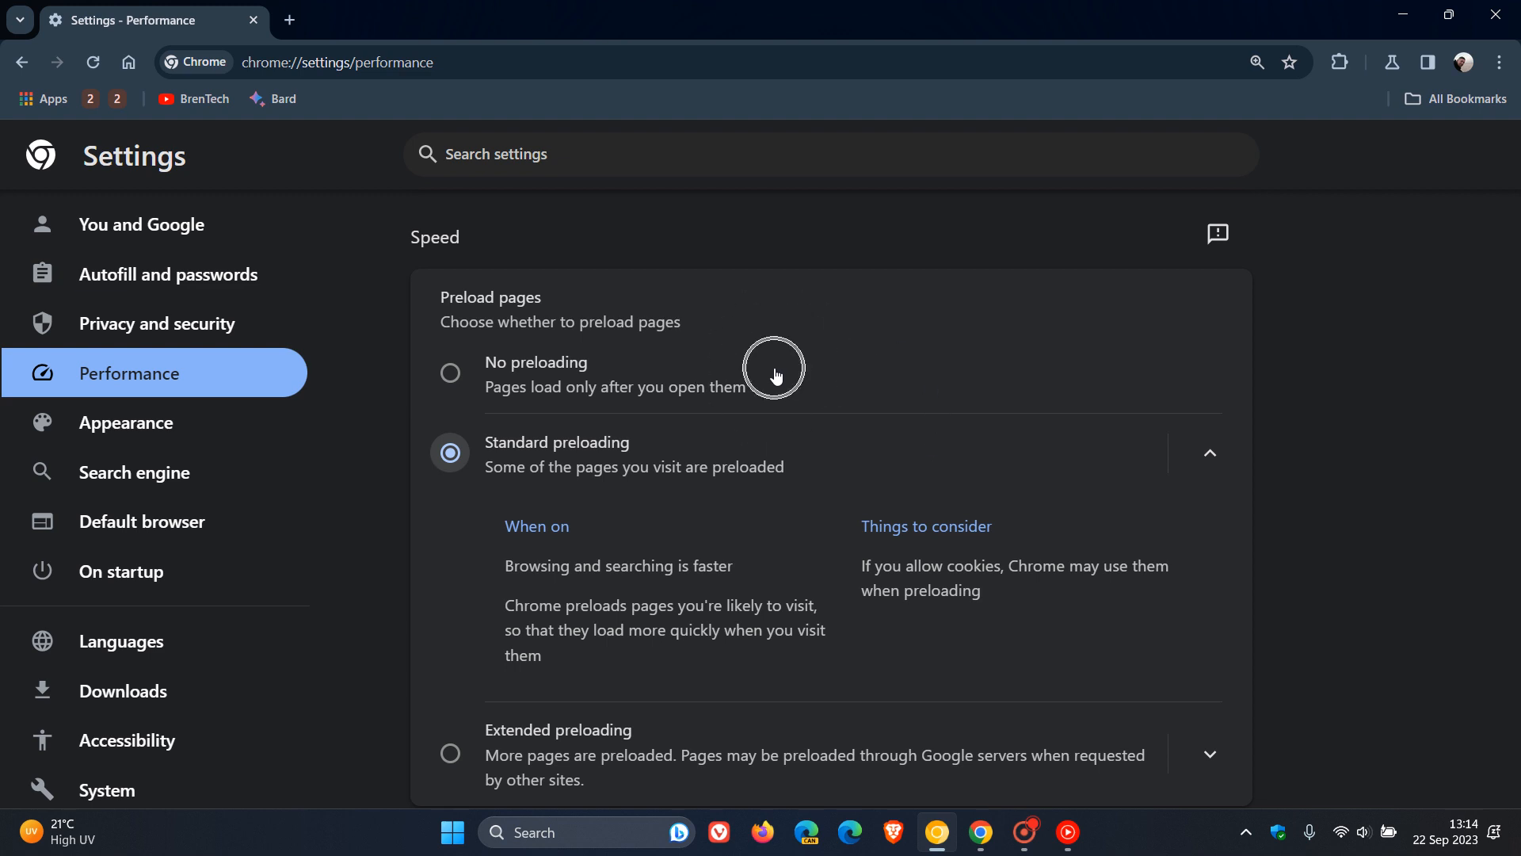
{"action": "mouse_move", "coordinate": [794, 388]}
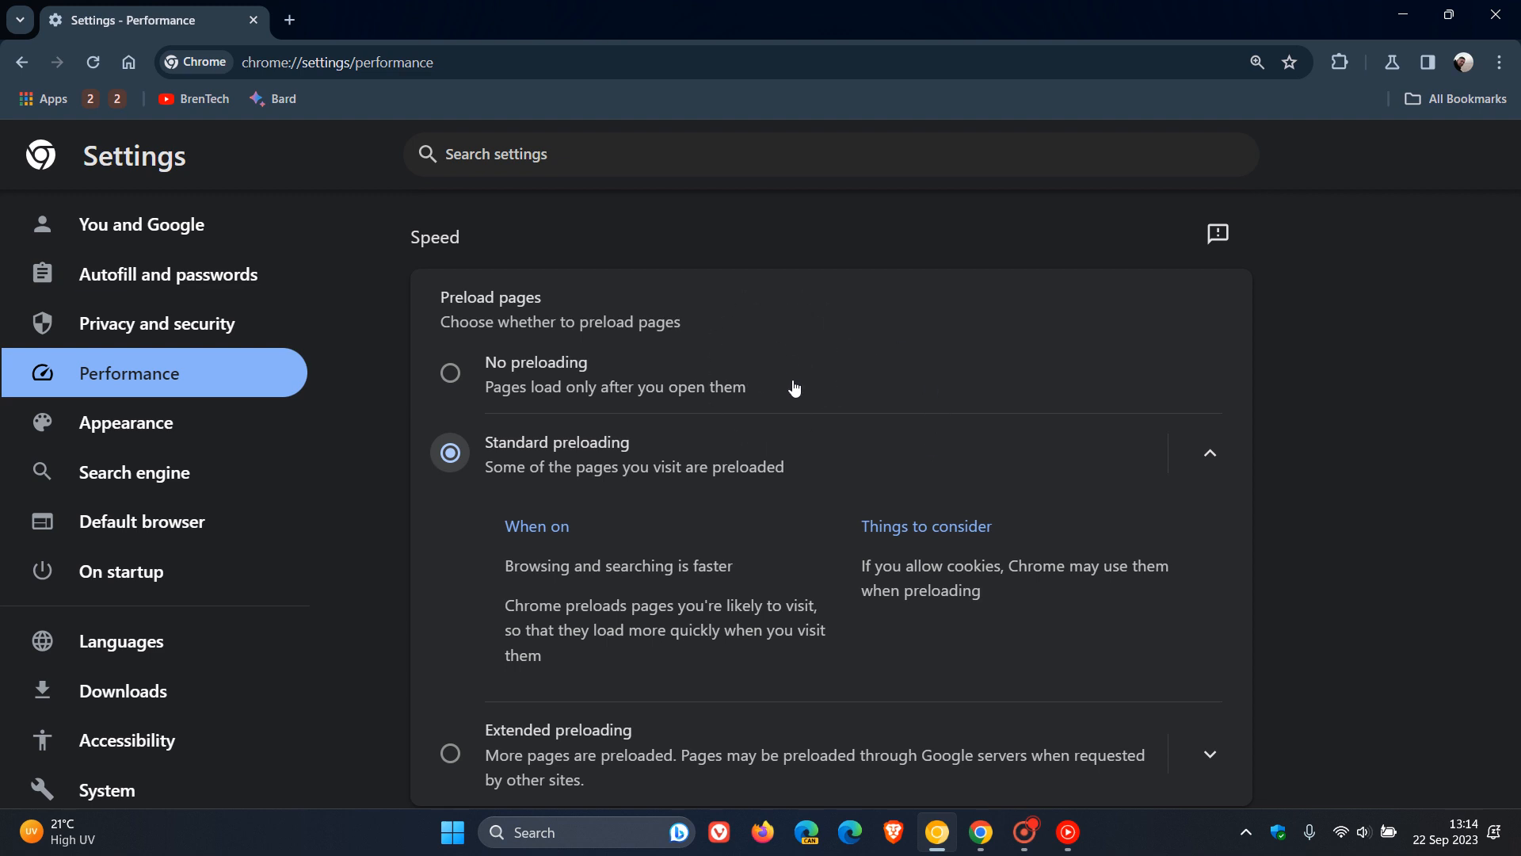
{"action": "mouse_move", "coordinate": [849, 462]}
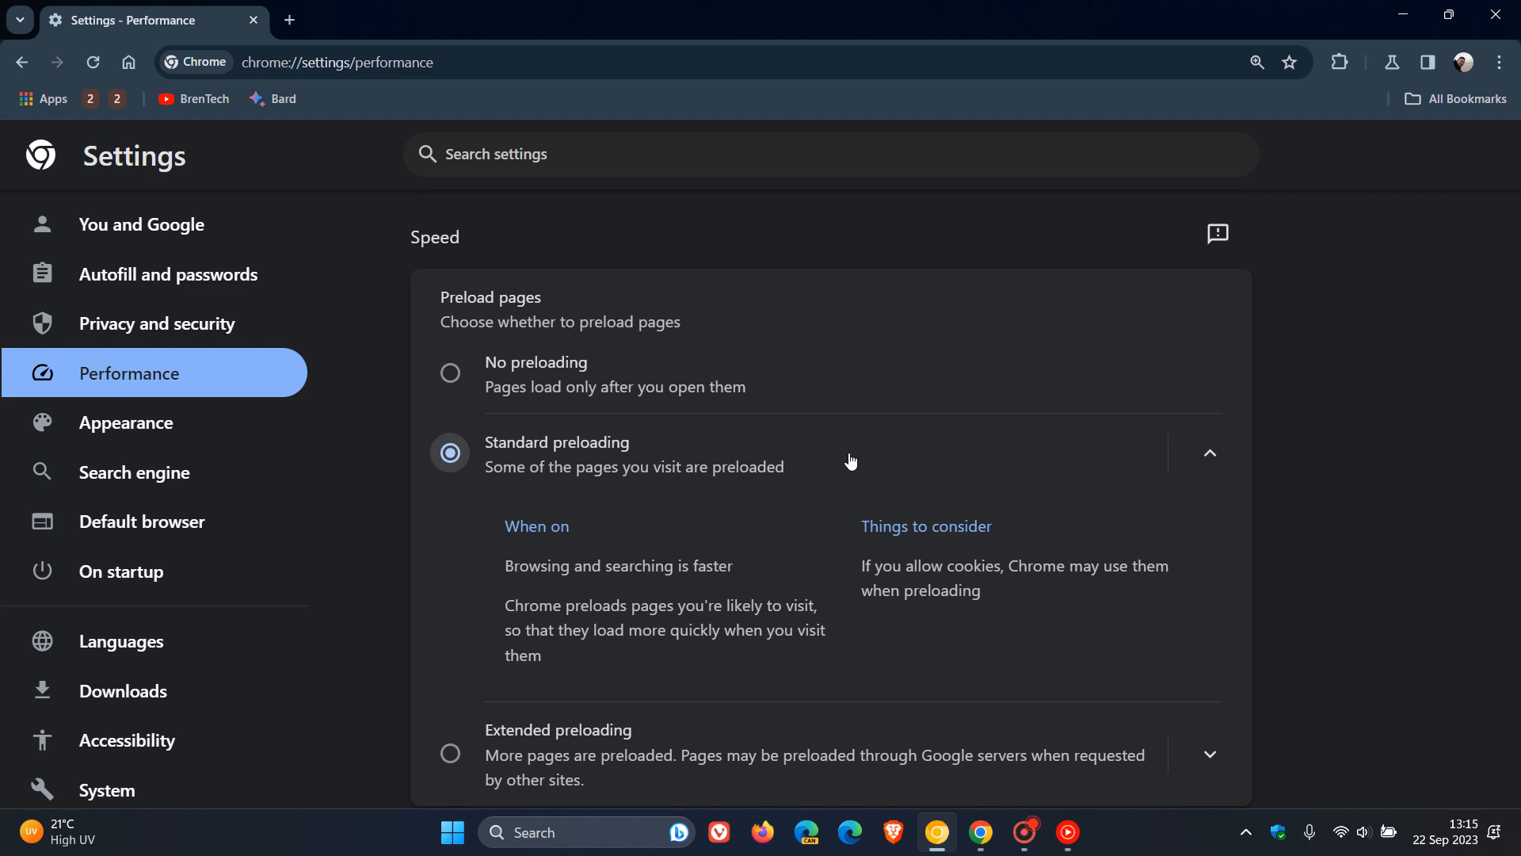
{"action": "mouse_move", "coordinate": [771, 543]}
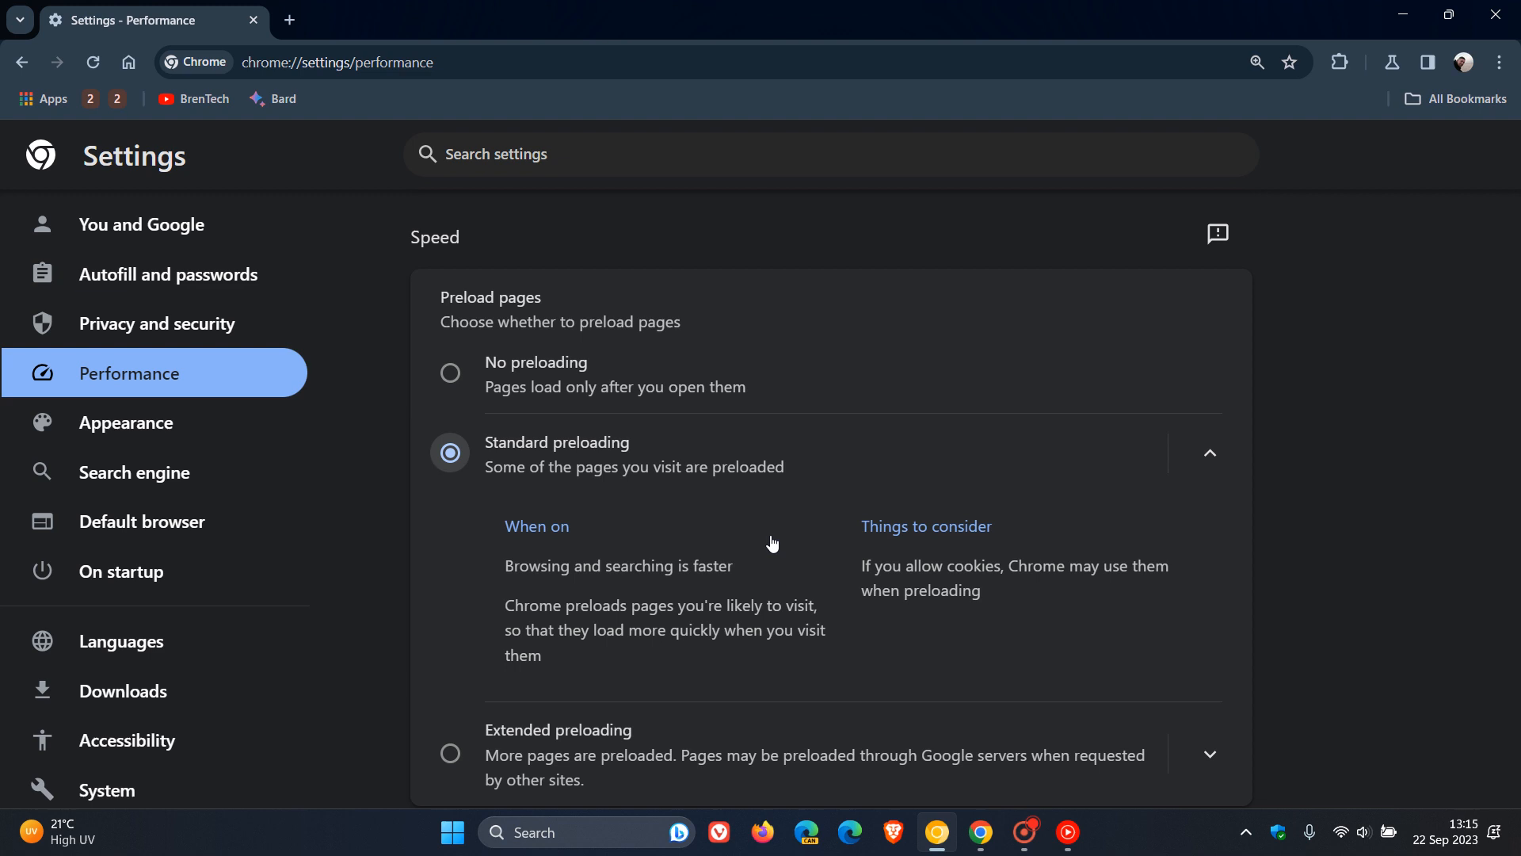
{"action": "mouse_move", "coordinate": [794, 614]}
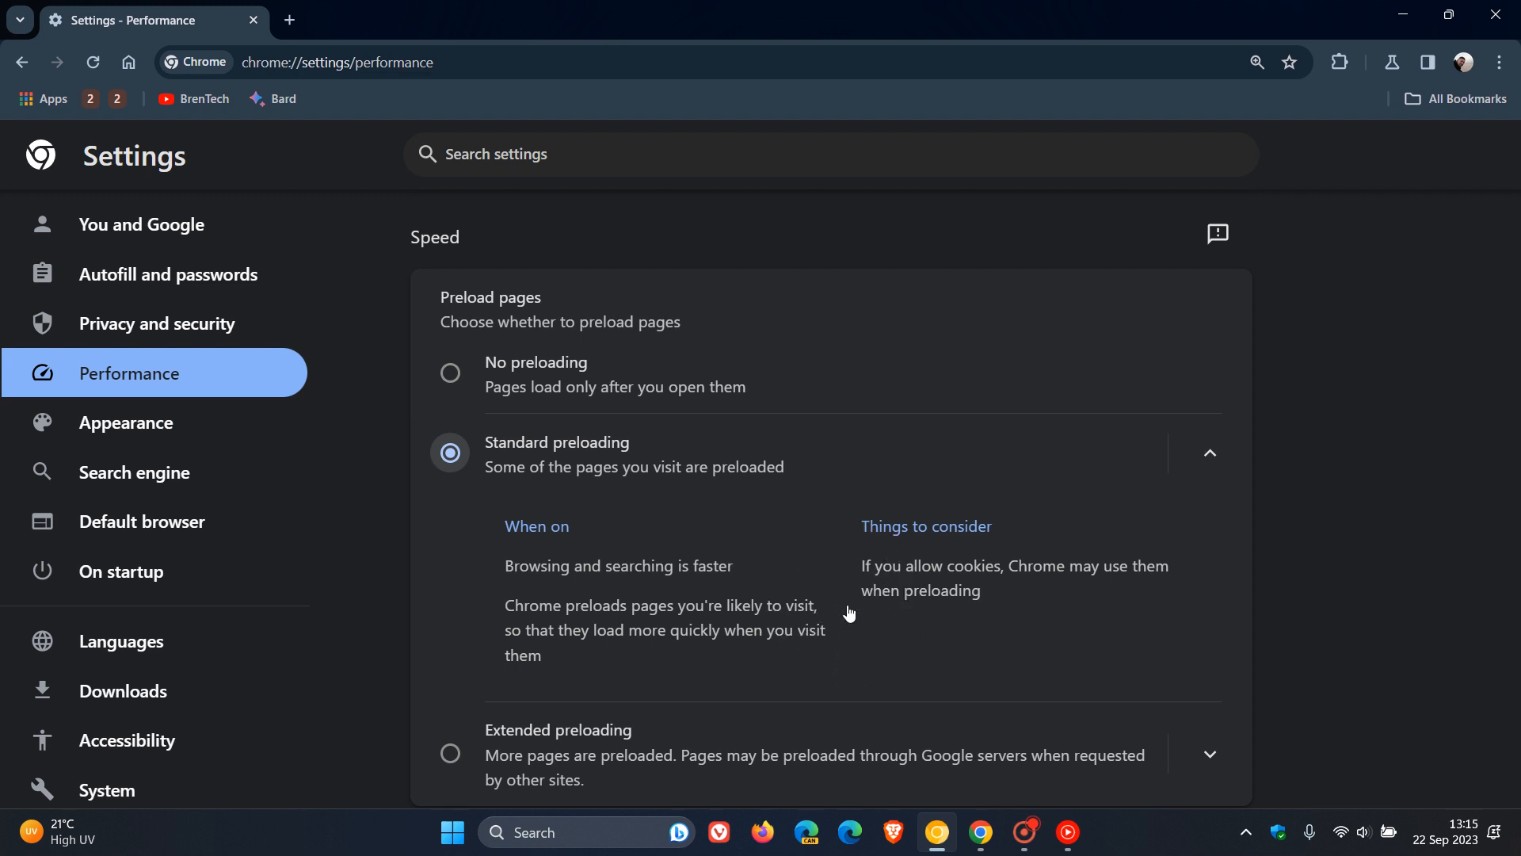
{"action": "mouse_move", "coordinate": [1182, 594]}
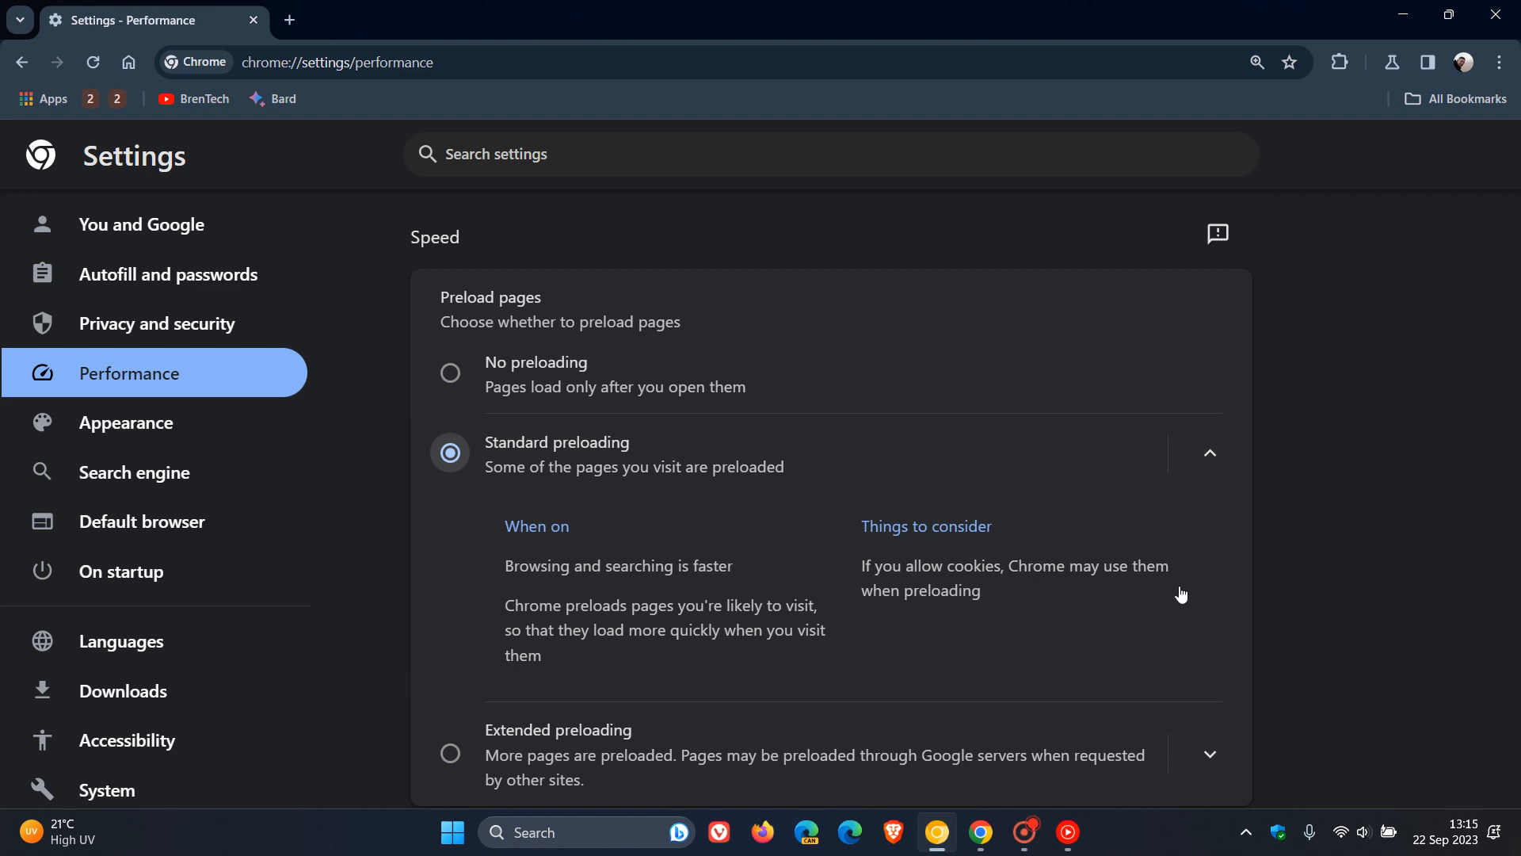
{"action": "mouse_move", "coordinate": [1175, 464]}
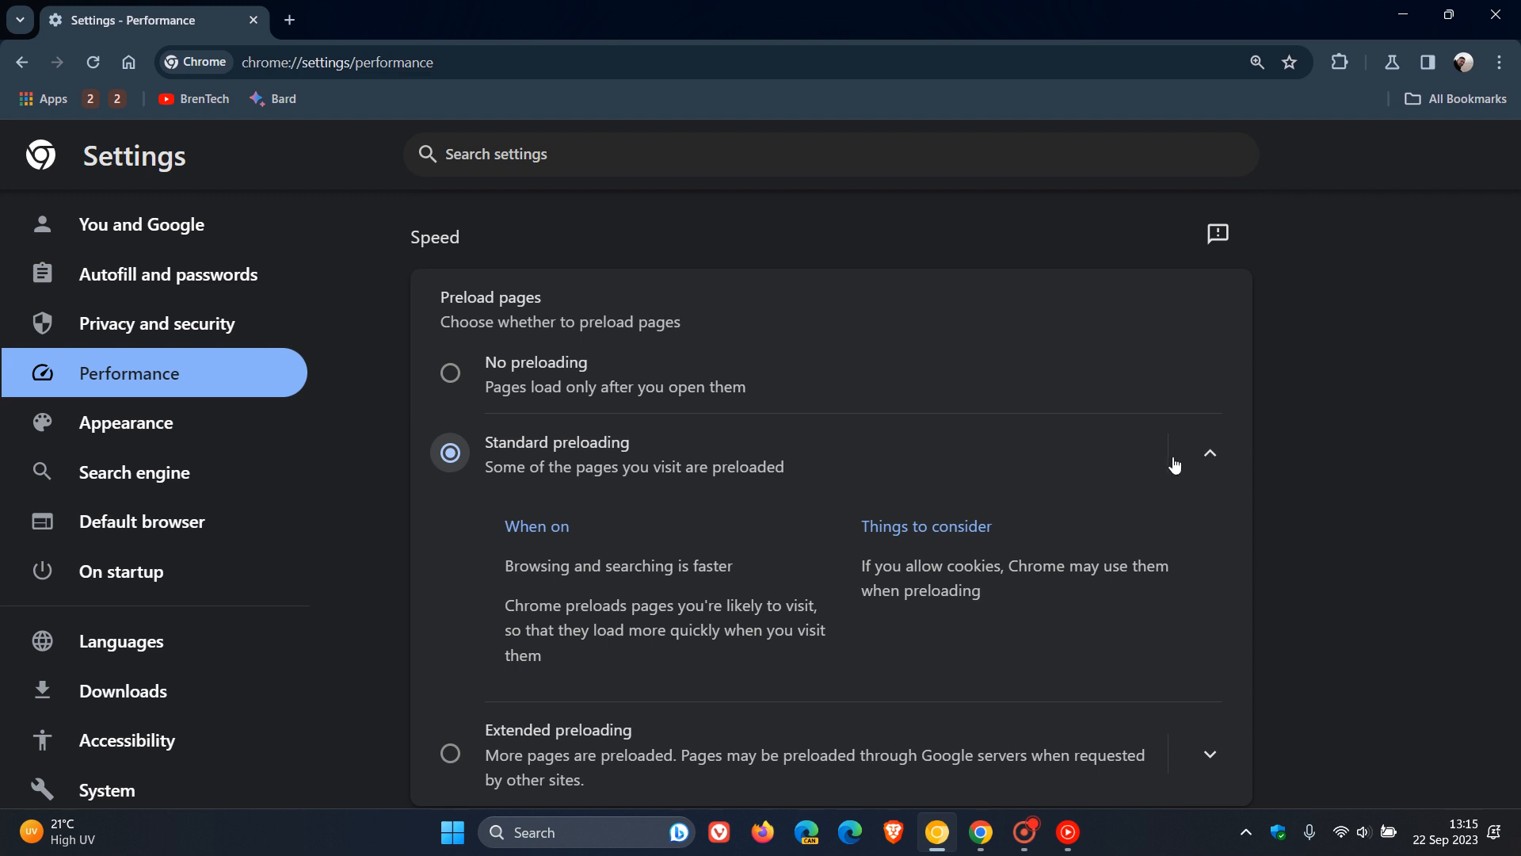
{"action": "mouse_move", "coordinate": [1288, 474]}
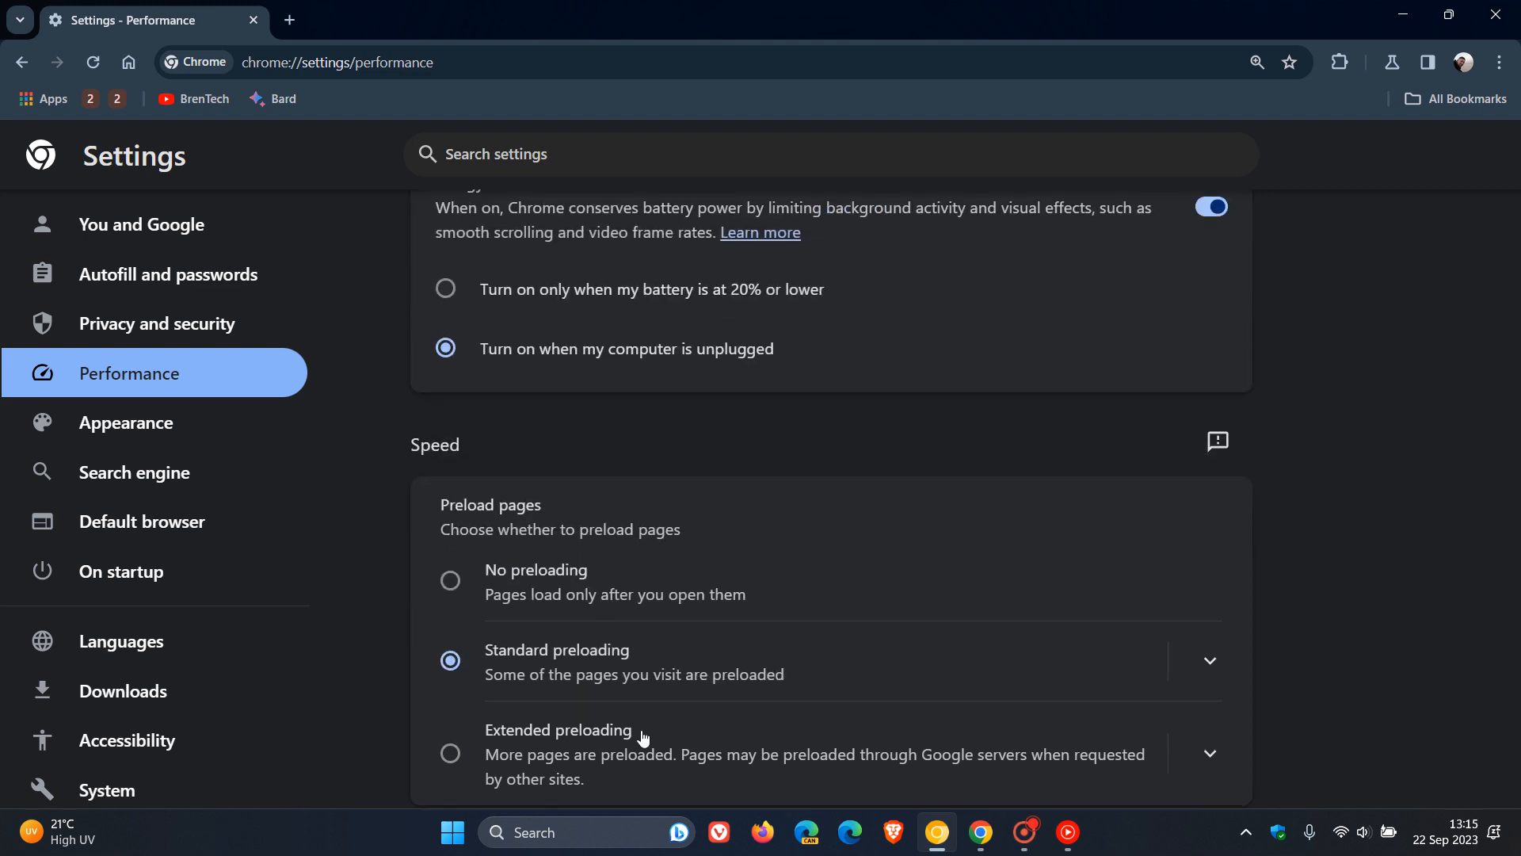
- Select Extended preloading under Preload pages and scroll the Performance page
{"action": "left_click", "coordinate": [449, 754]}
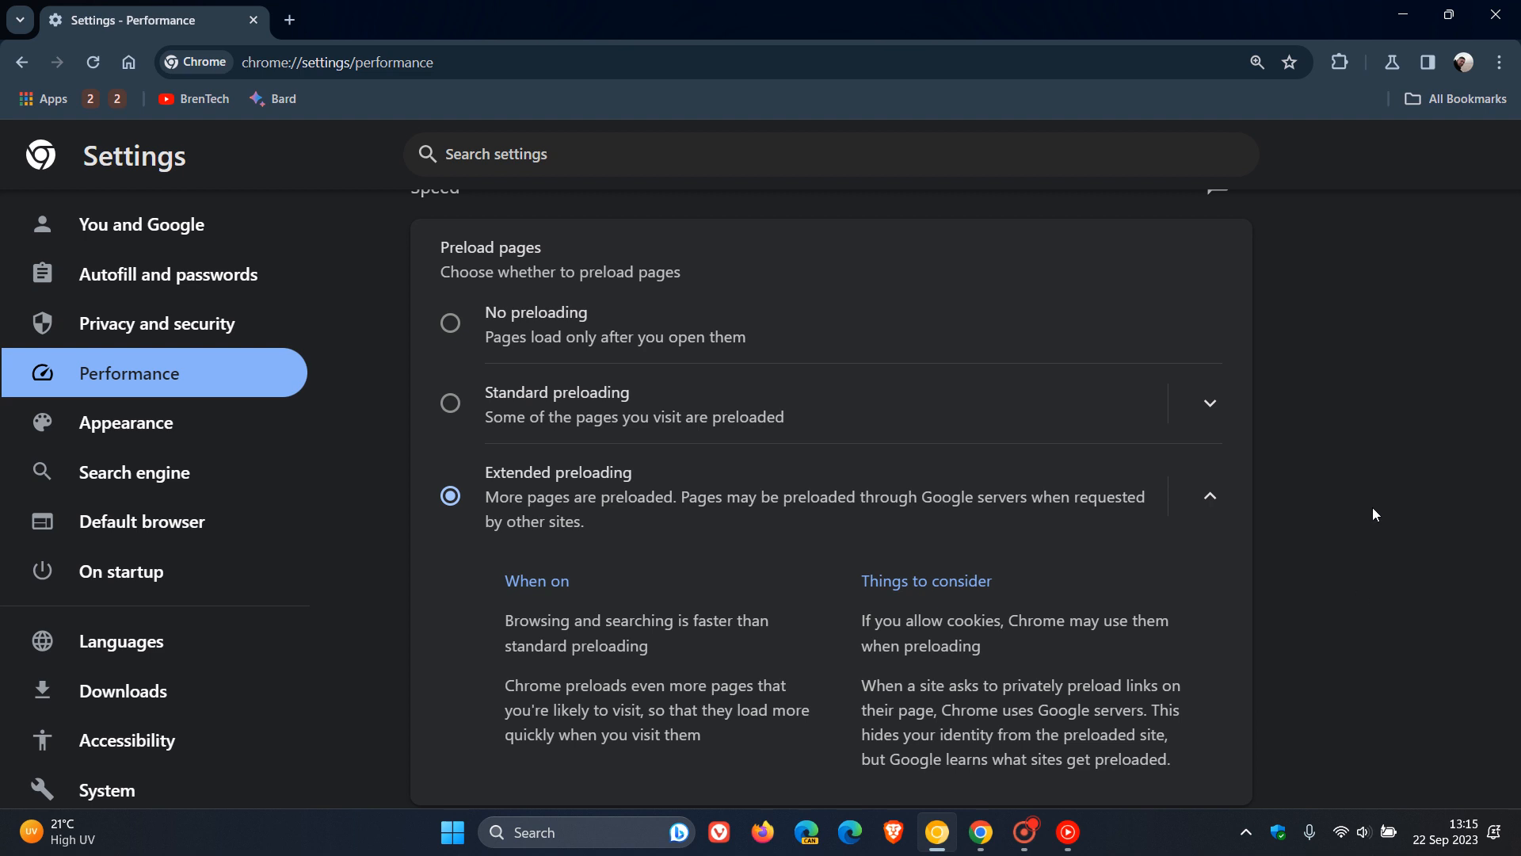
{"action": "mouse_move", "coordinate": [1160, 519]}
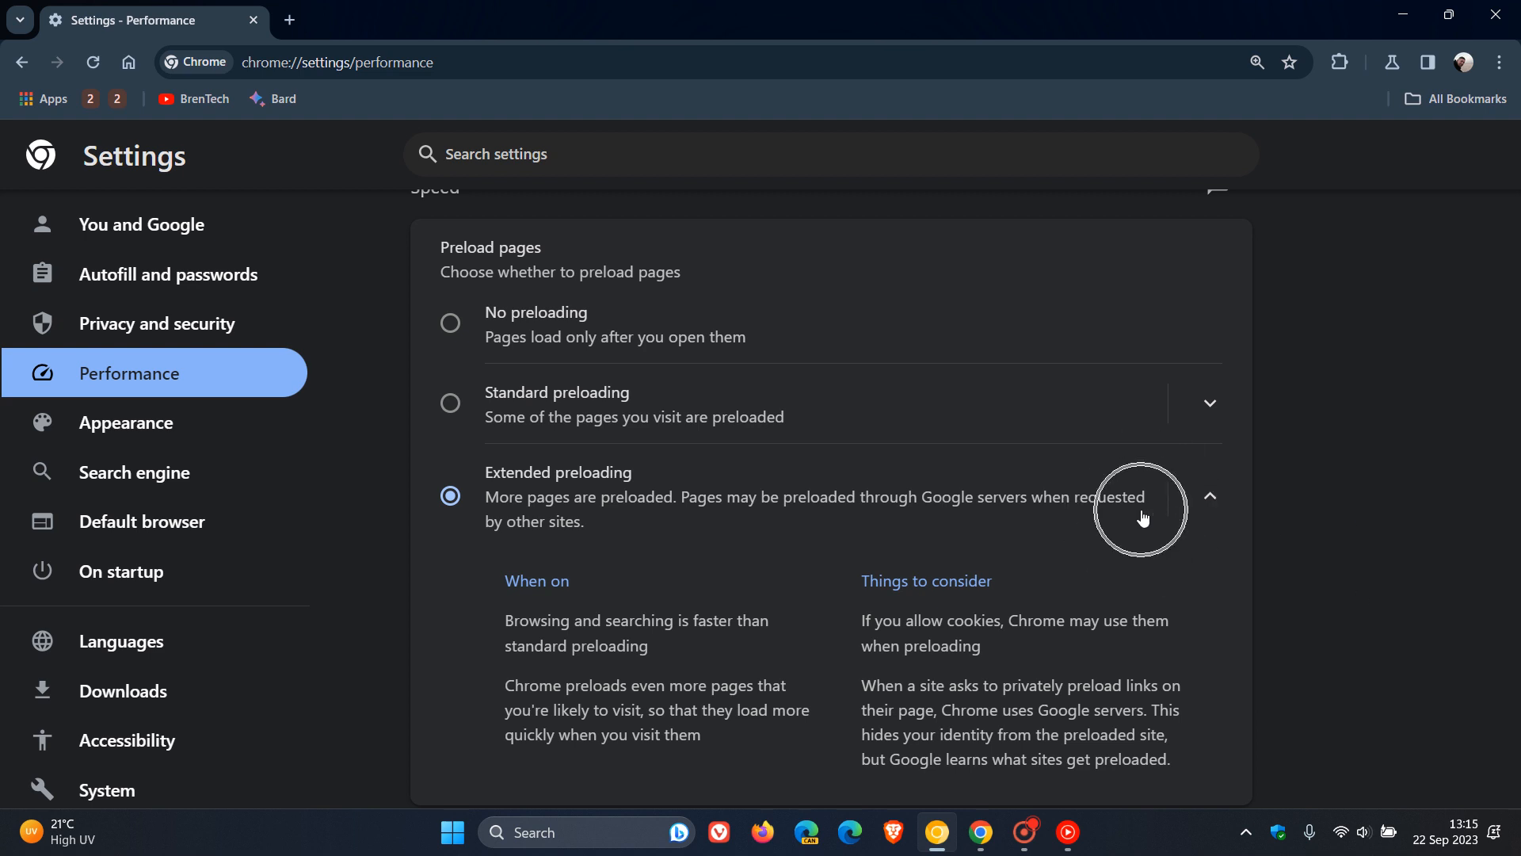
{"action": "mouse_move", "coordinate": [1142, 516]}
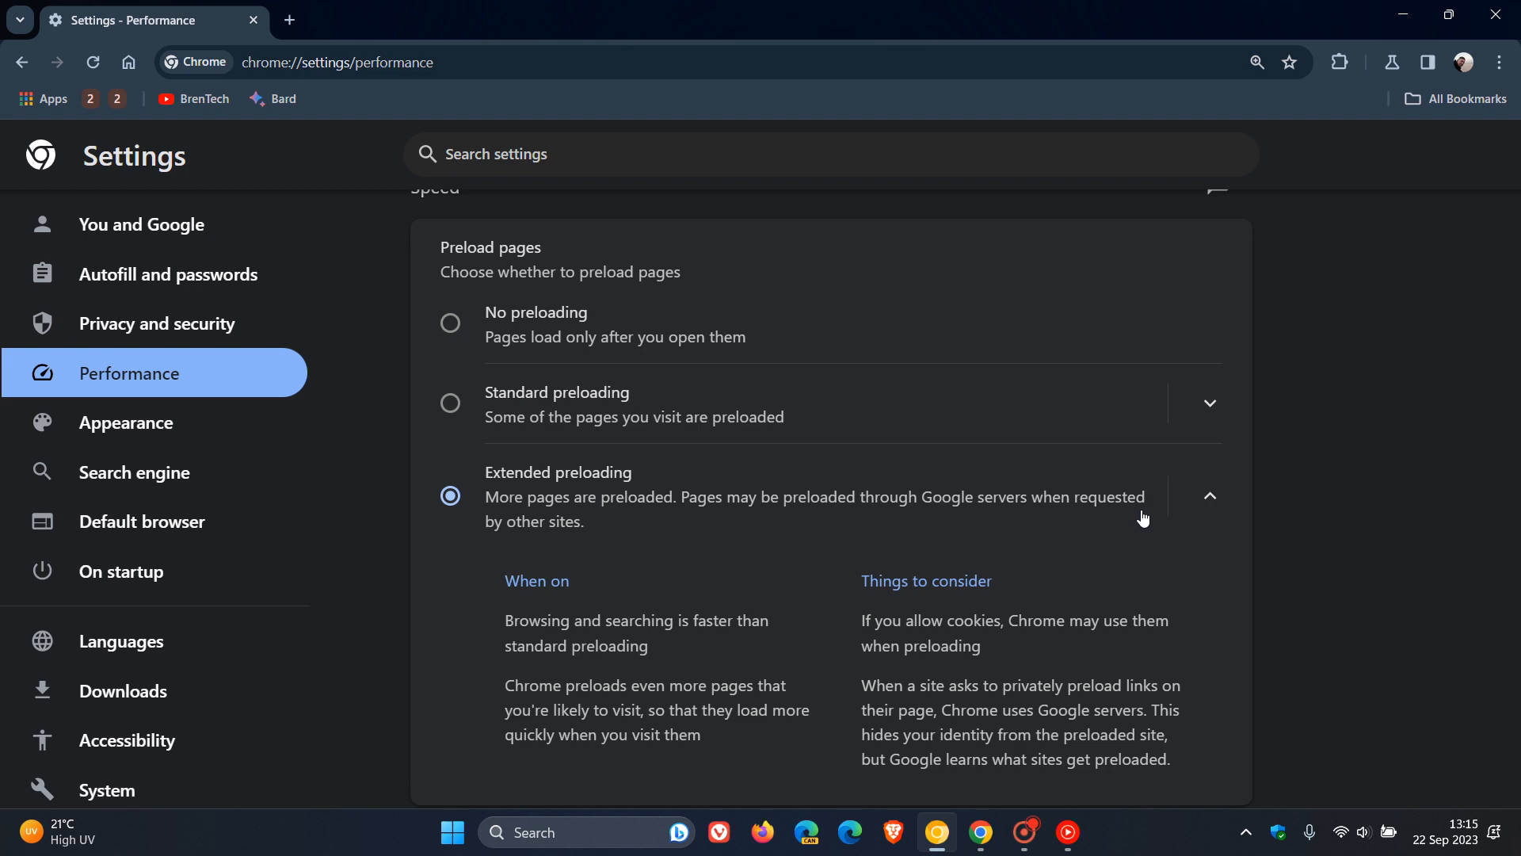
{"action": "mouse_move", "coordinate": [789, 585]}
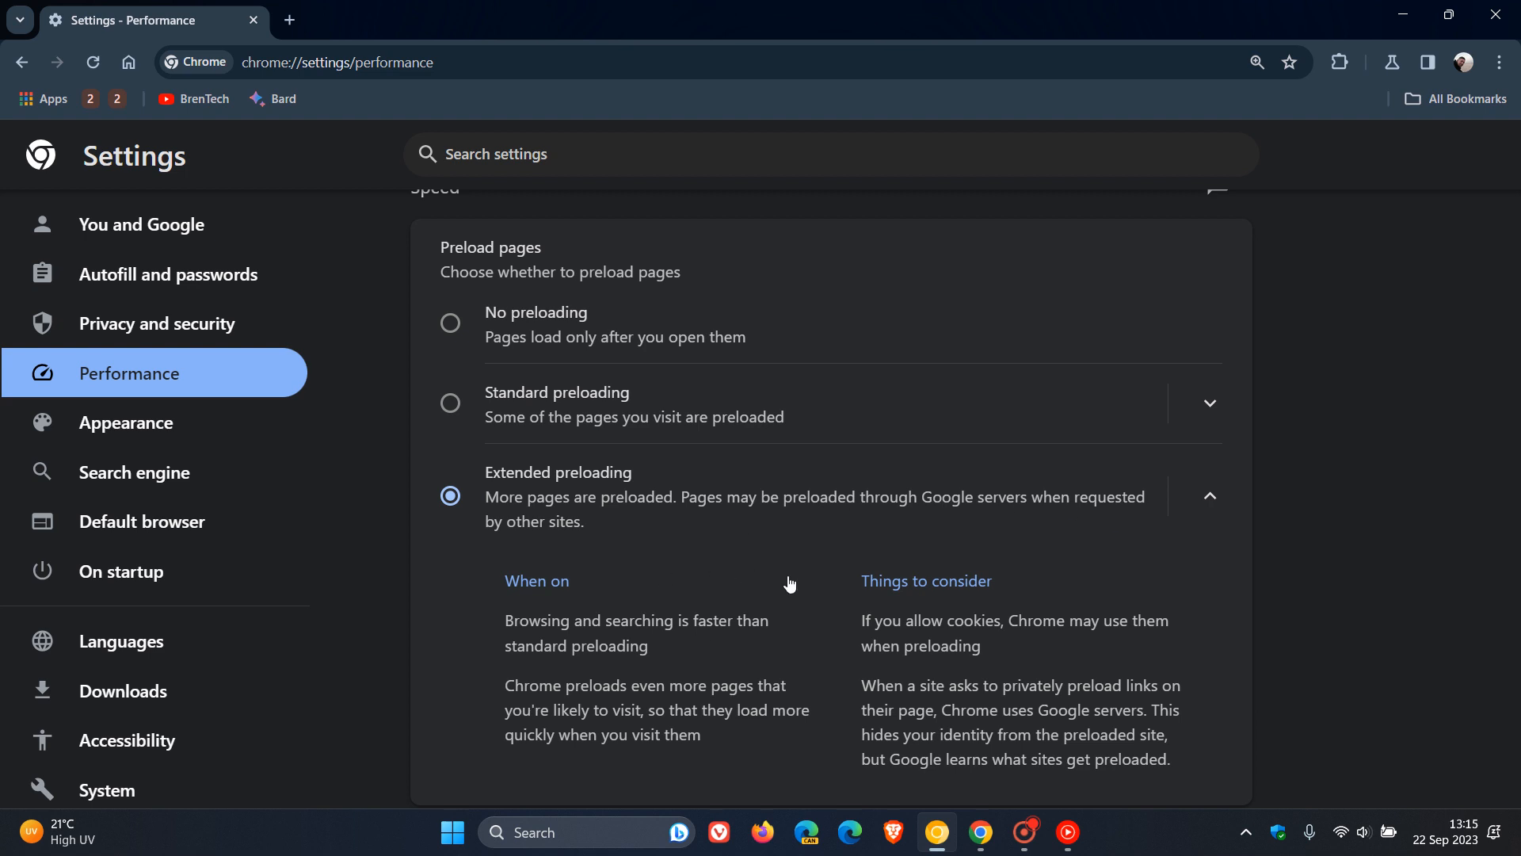
{"action": "mouse_move", "coordinate": [787, 583]}
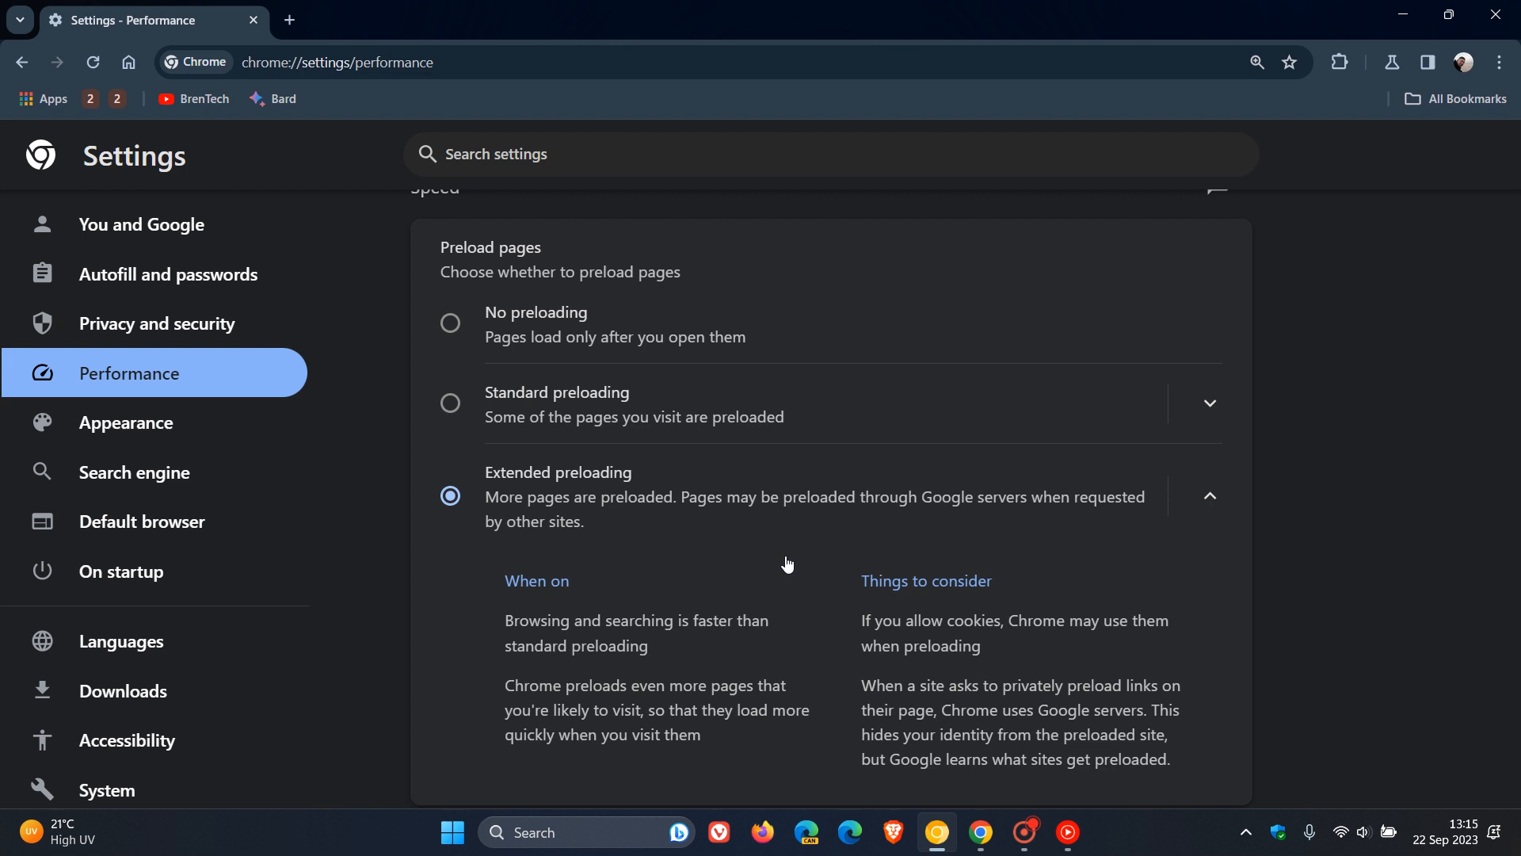
{"action": "mouse_move", "coordinate": [813, 694]}
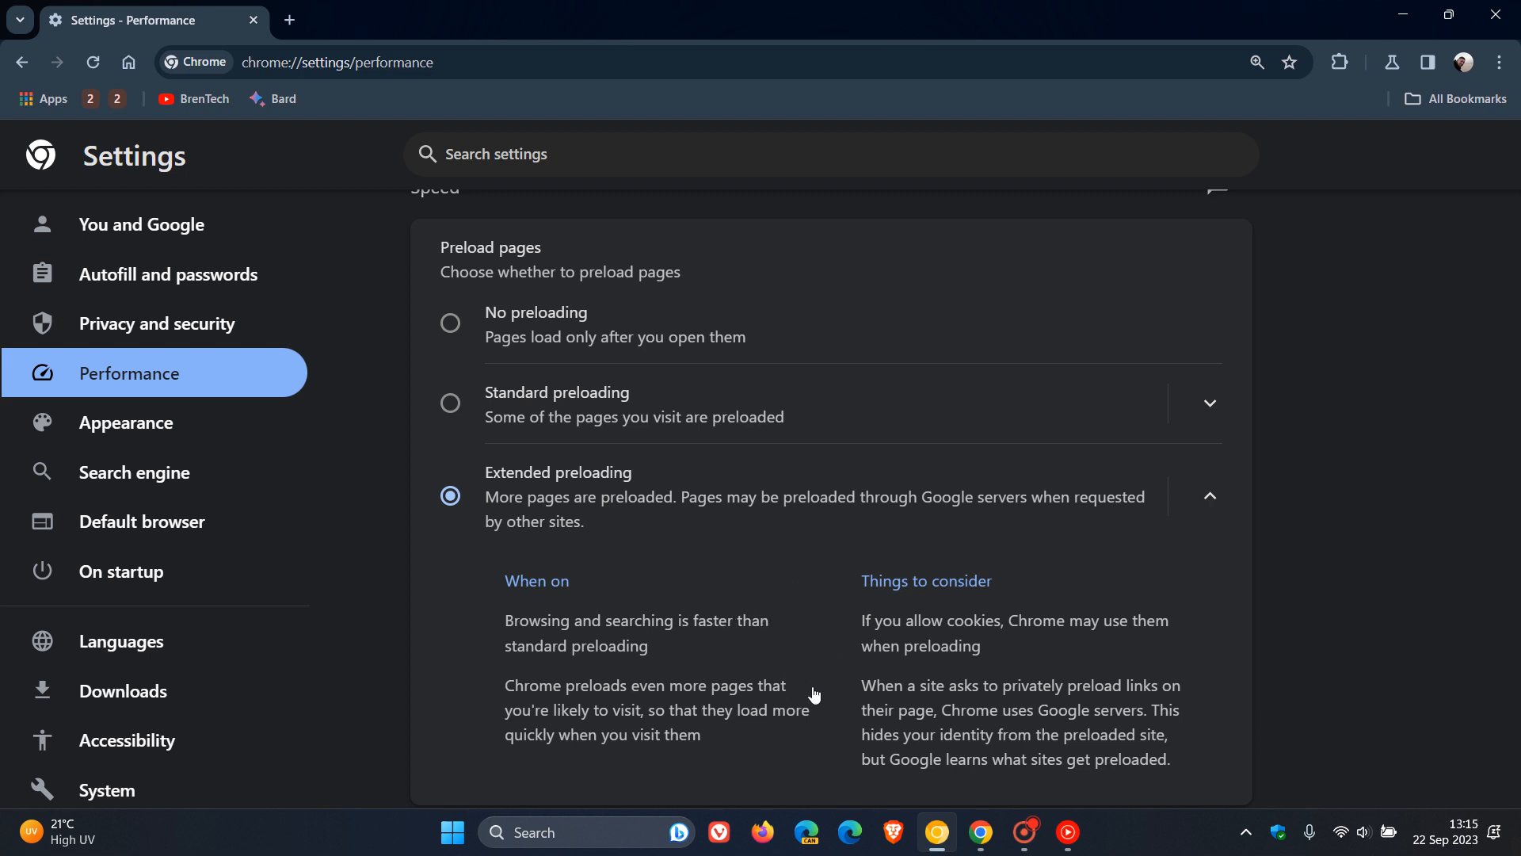
{"action": "mouse_move", "coordinate": [821, 706]}
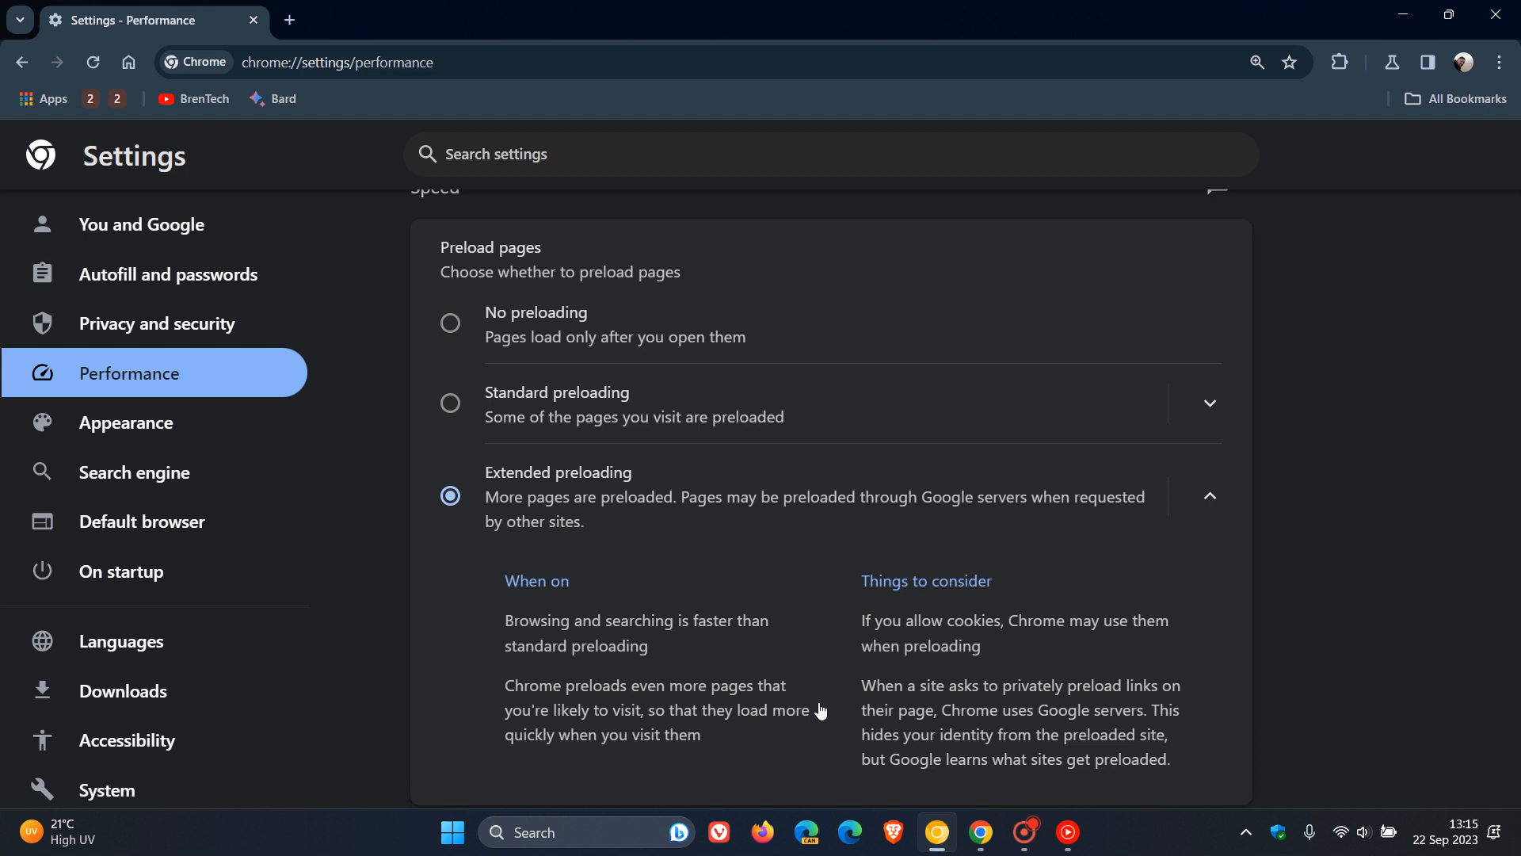
{"action": "mouse_move", "coordinate": [1207, 636]}
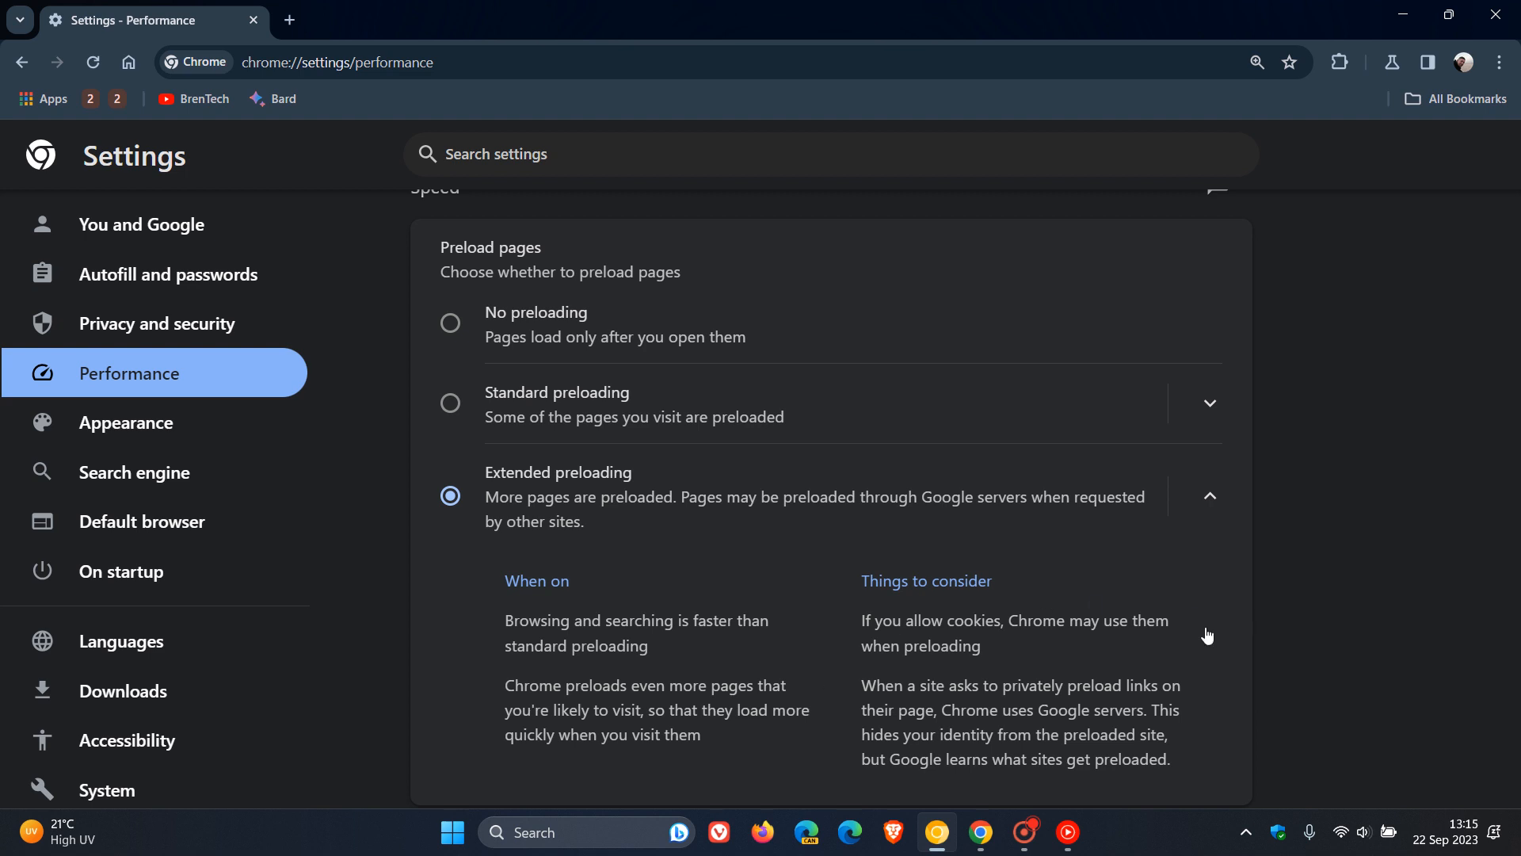
{"action": "mouse_move", "coordinate": [1219, 628]}
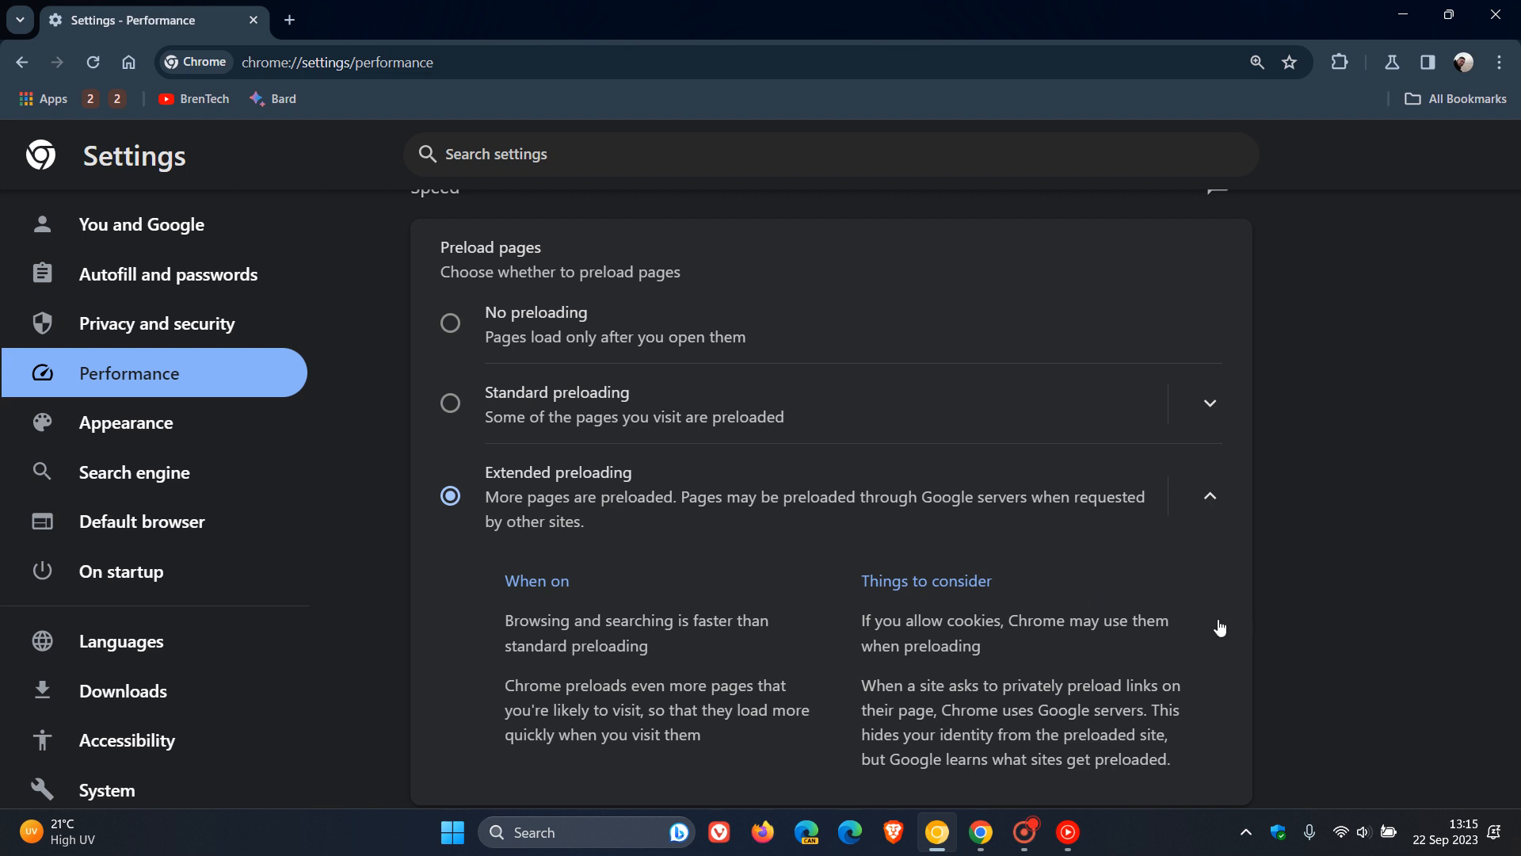
{"action": "mouse_move", "coordinate": [1245, 693]}
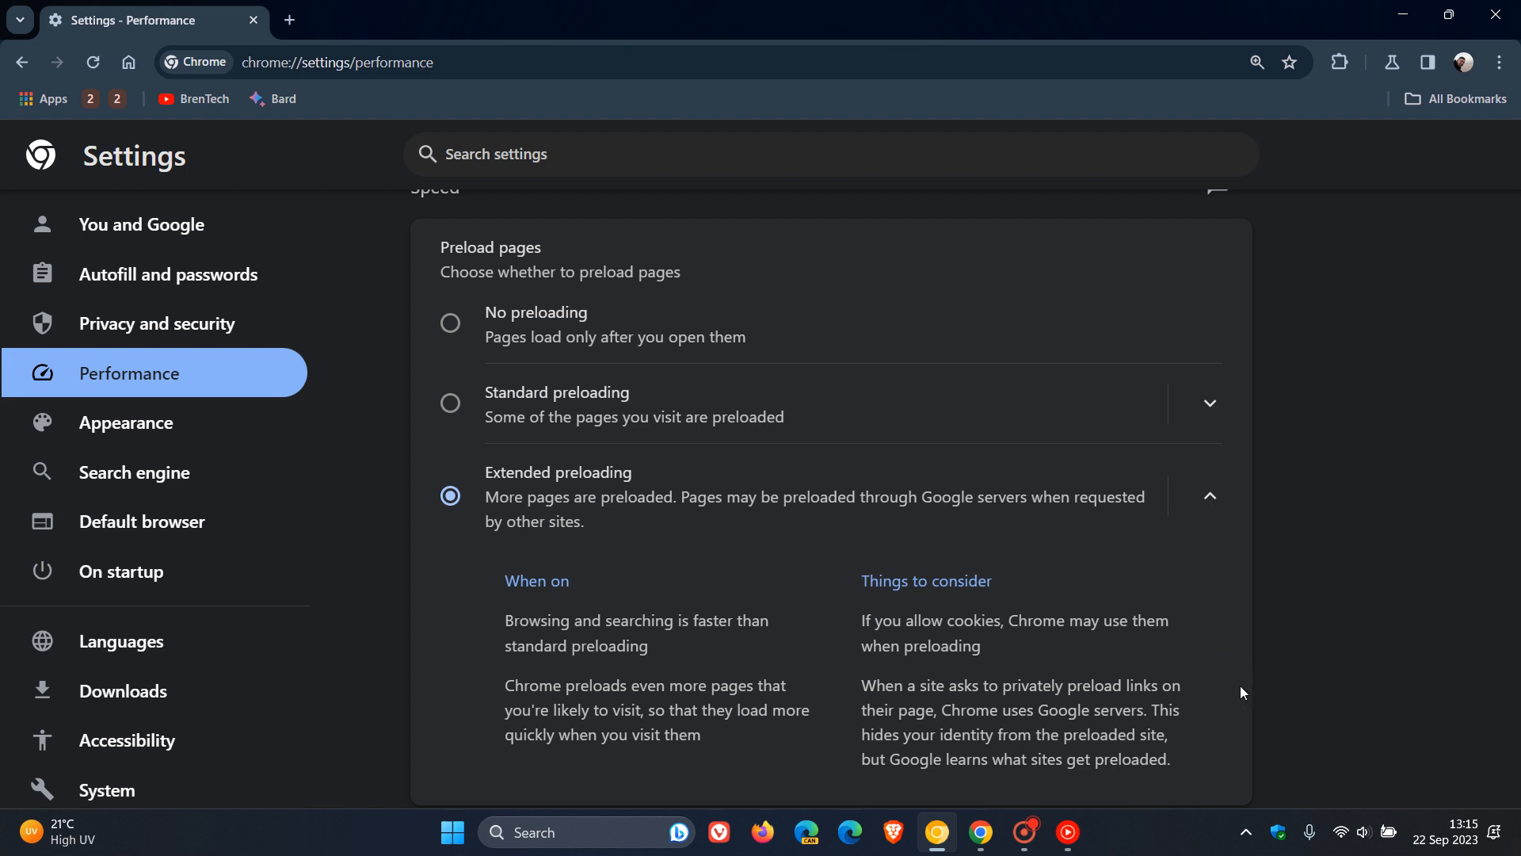
{"action": "mouse_move", "coordinate": [1226, 714]}
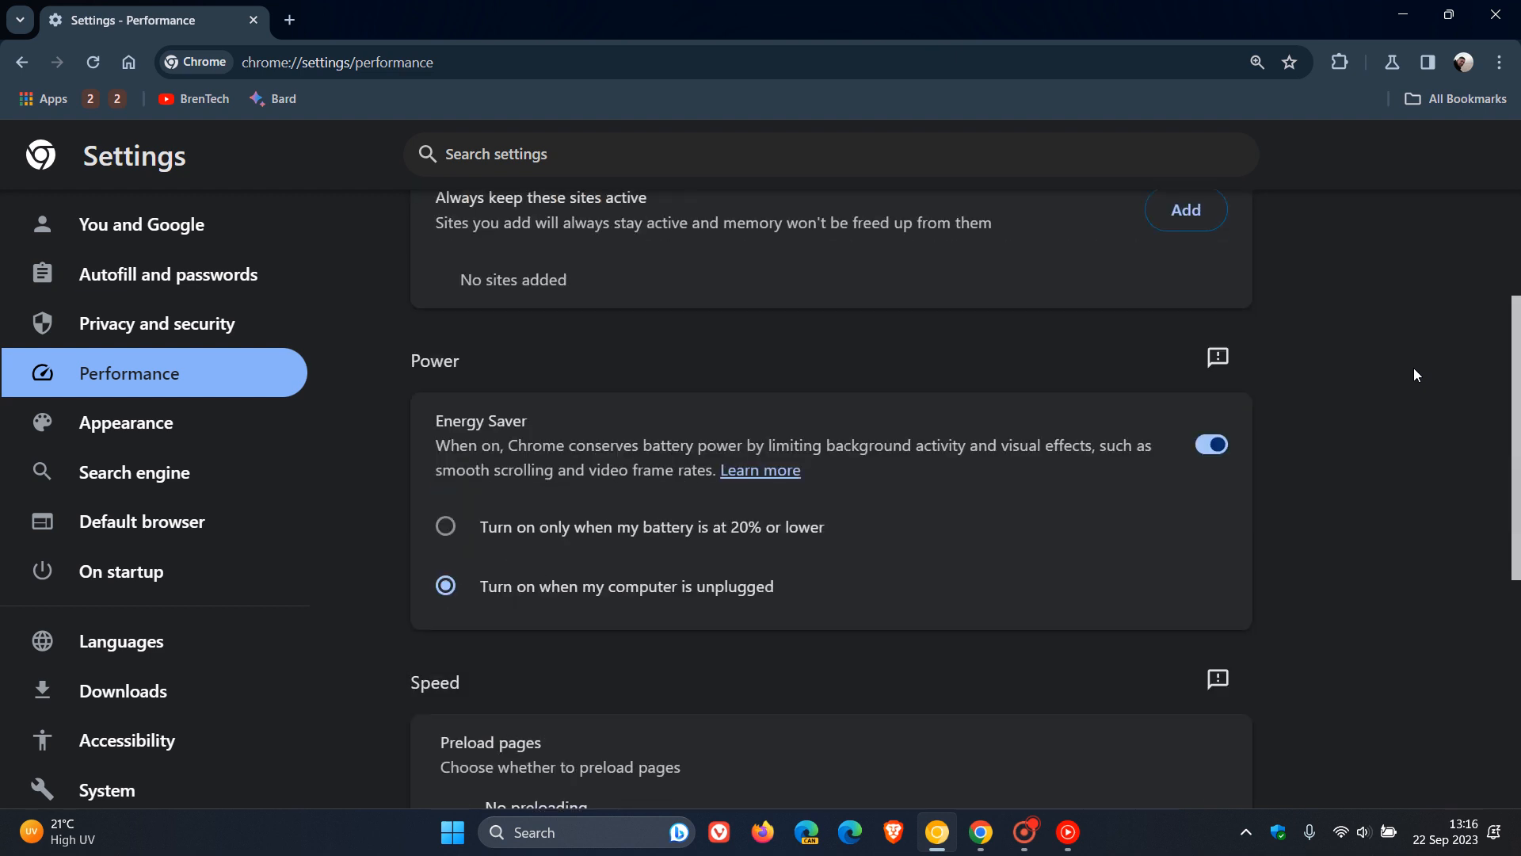
{"action": "scroll", "scroll_direction": "down", "scroll_amount": 3}
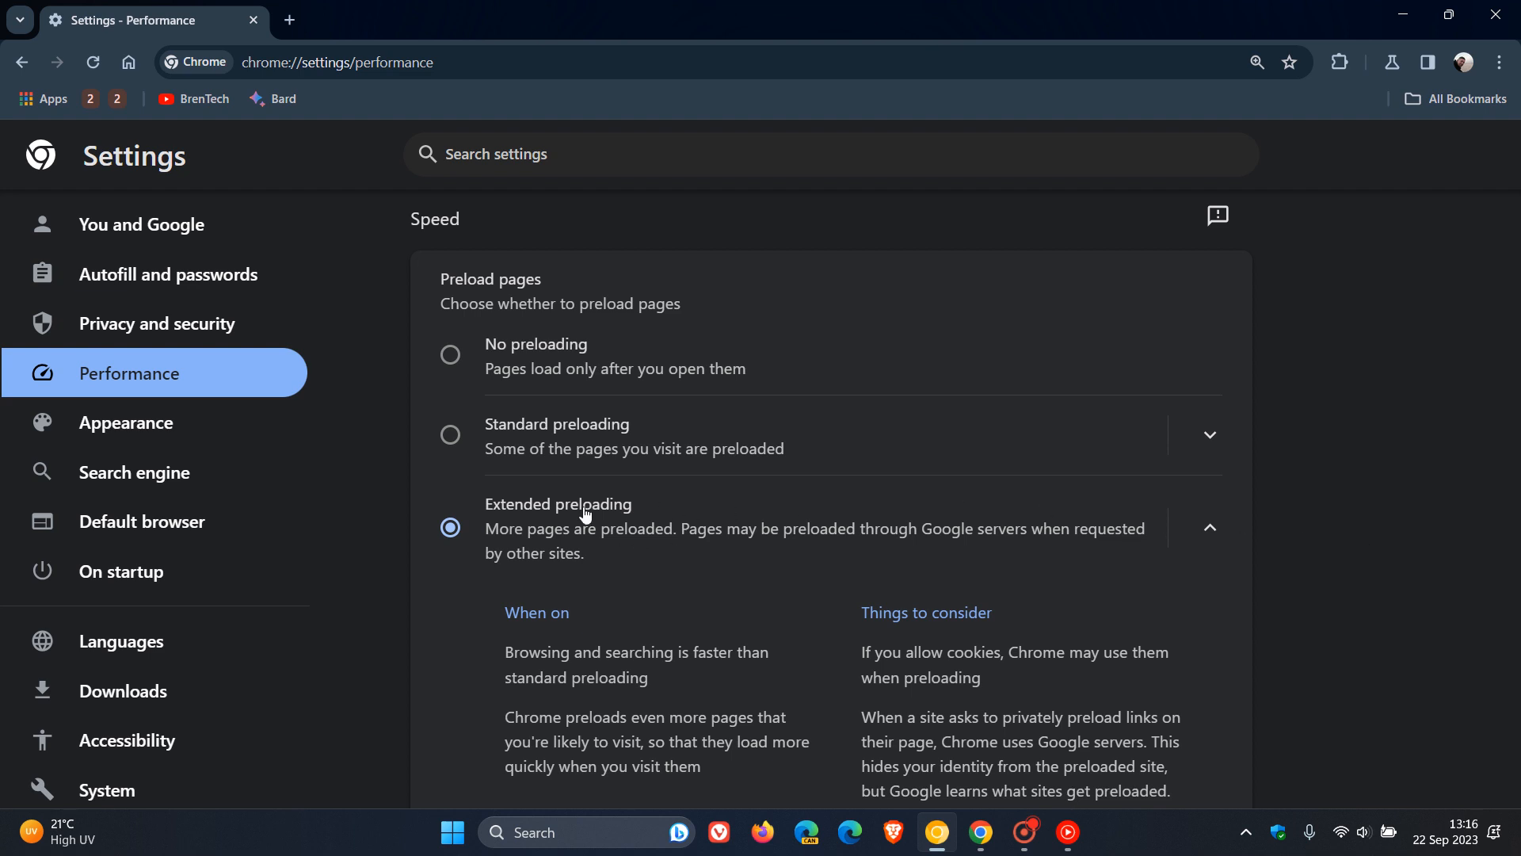
{"action": "mouse_move", "coordinate": [1371, 513]}
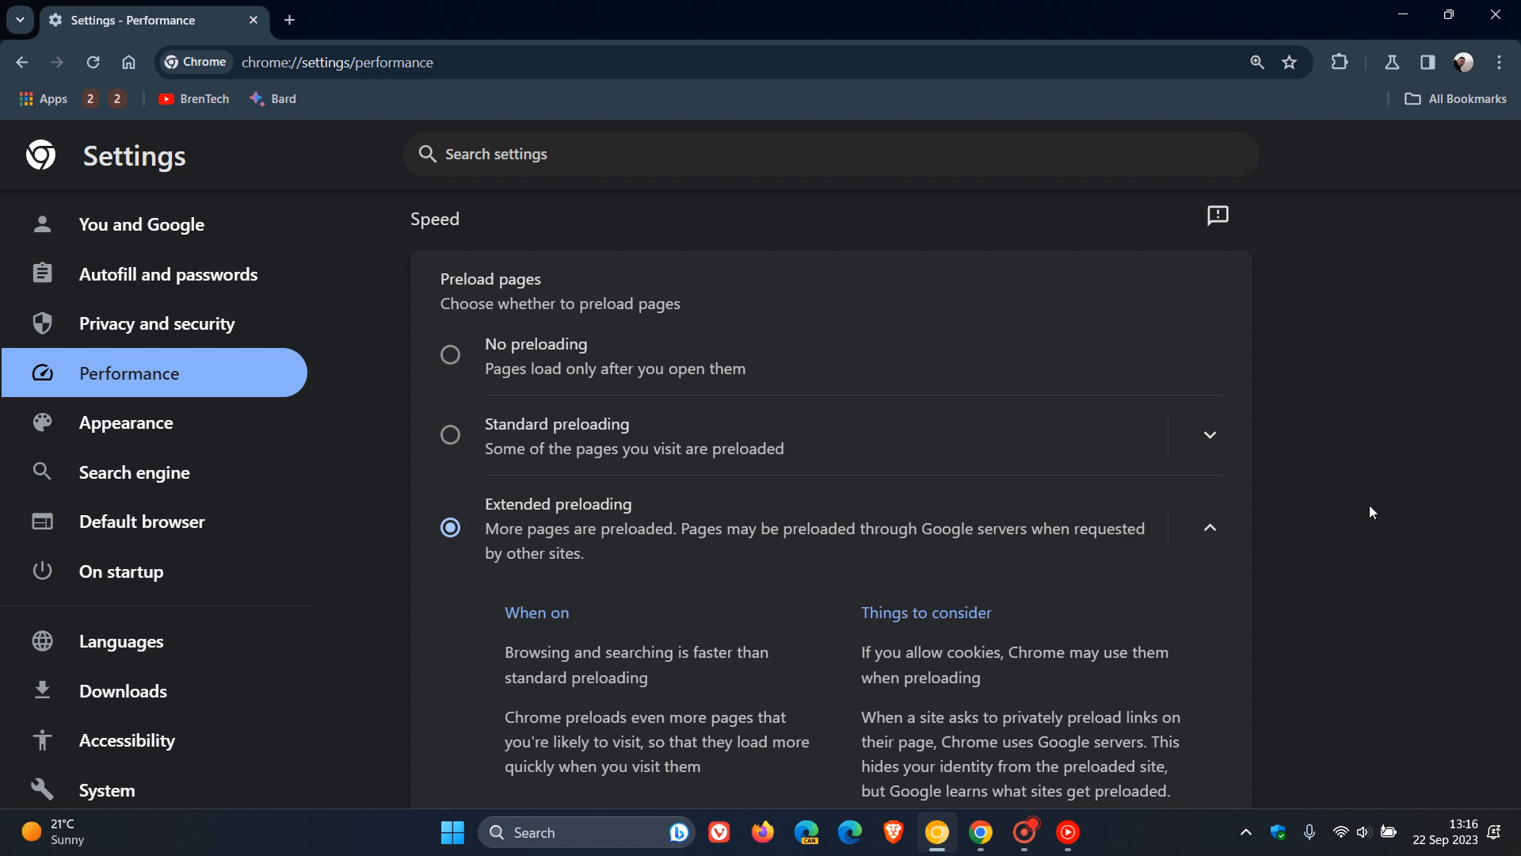
{"action": "mouse_move", "coordinate": [726, 444]}
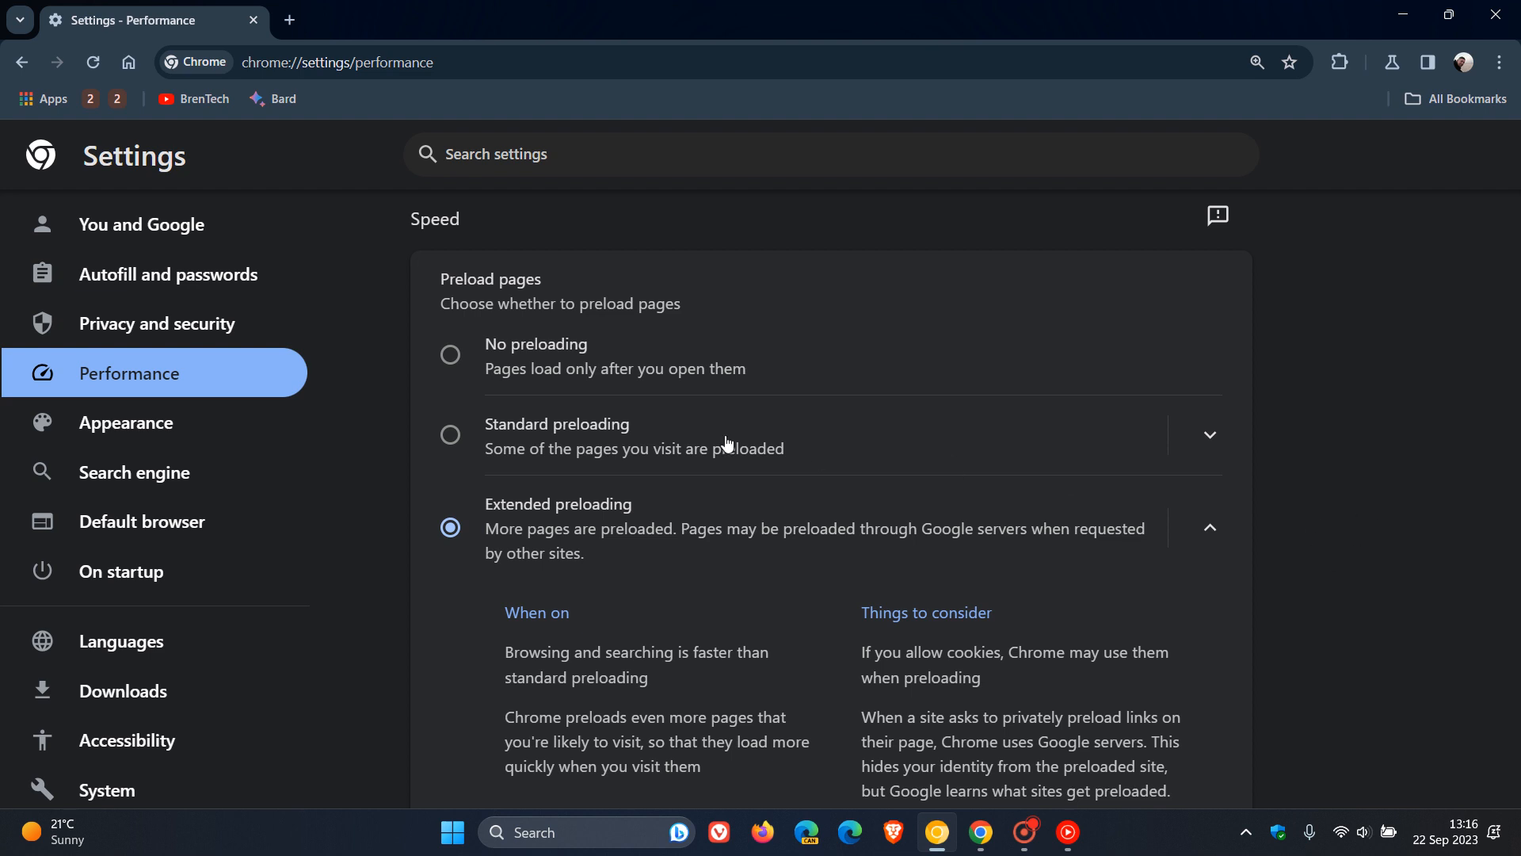
{"action": "mouse_move", "coordinate": [1361, 451]}
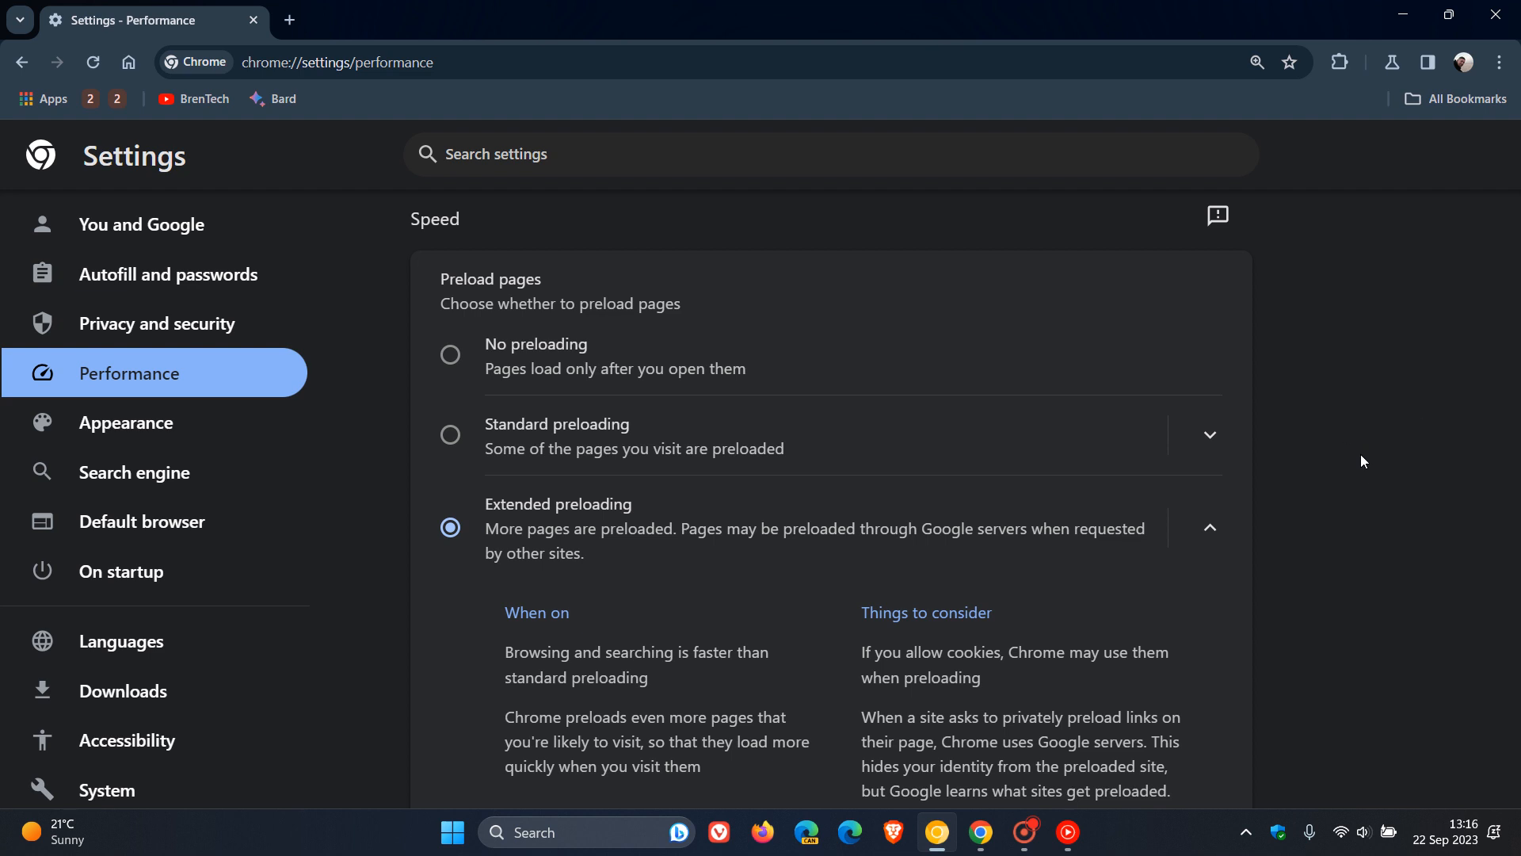
{"action": "mouse_move", "coordinate": [1324, 527]}
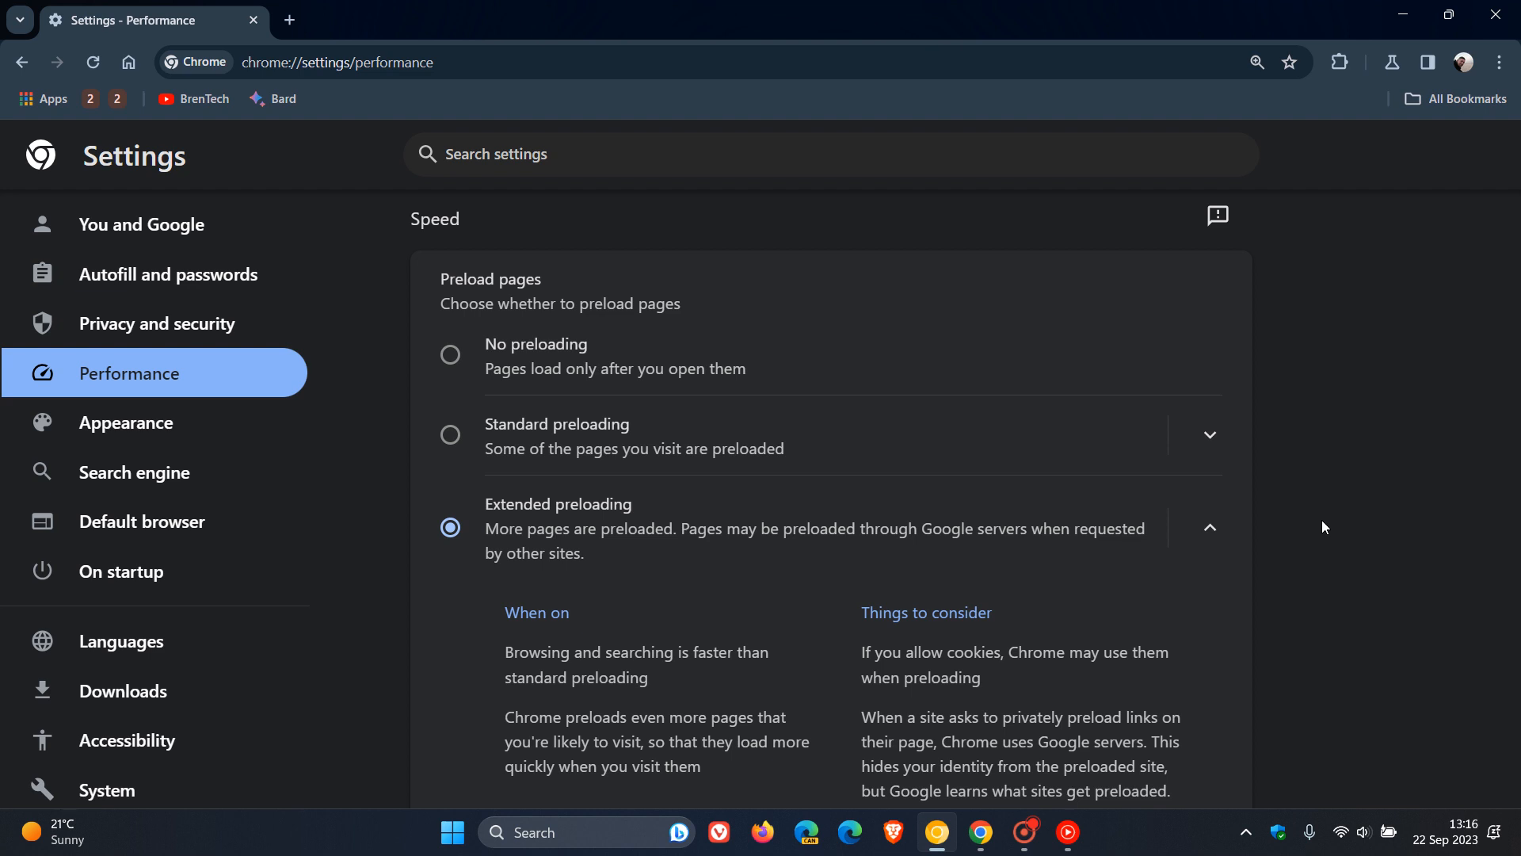
{"action": "mouse_move", "coordinate": [1344, 328]}
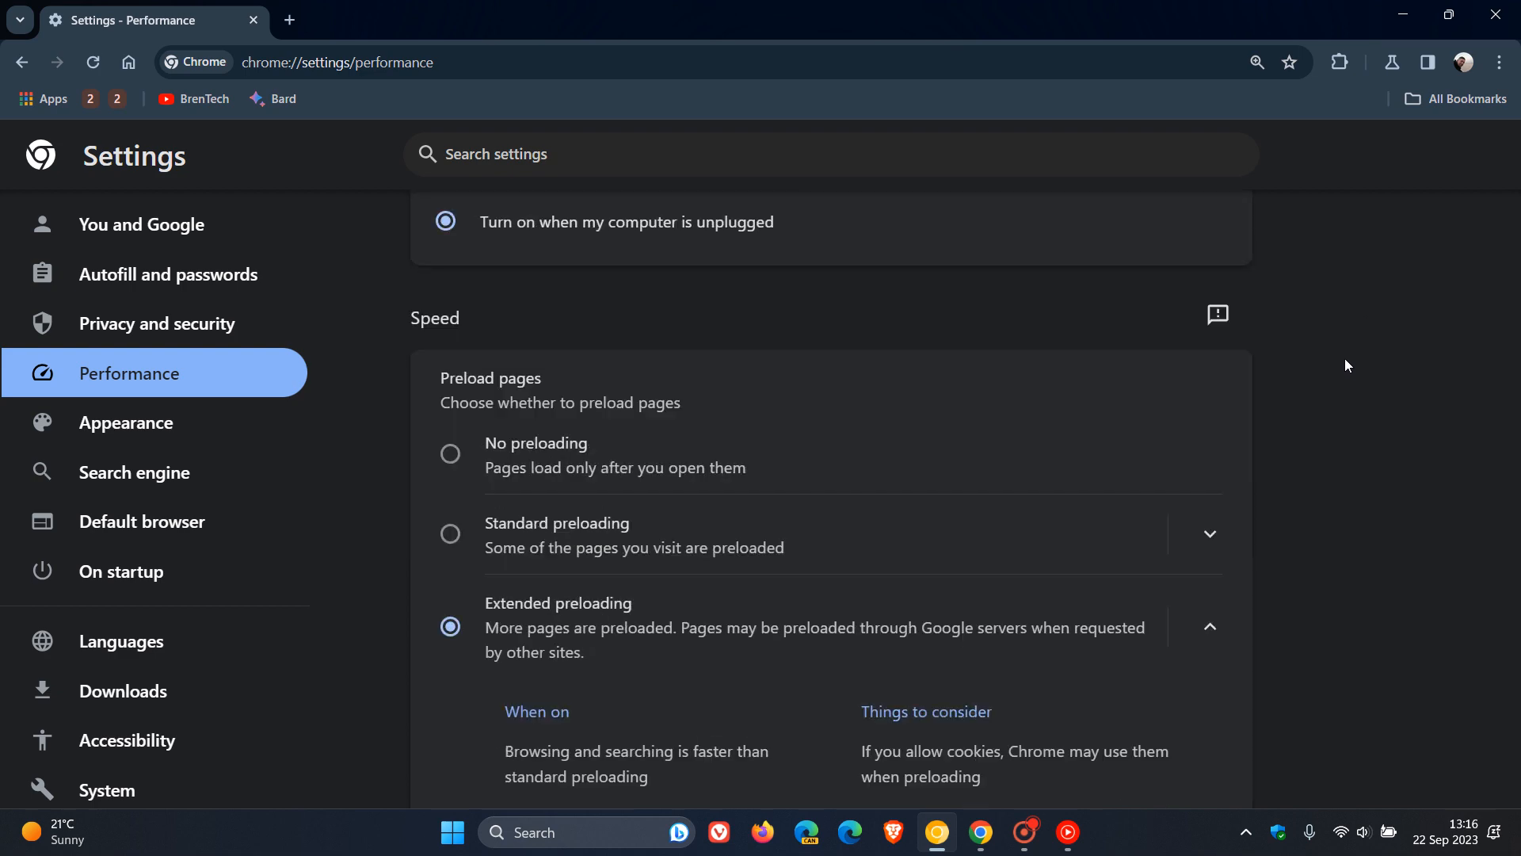
{"action": "scroll", "scroll_direction": "up", "scroll_amount": 3}
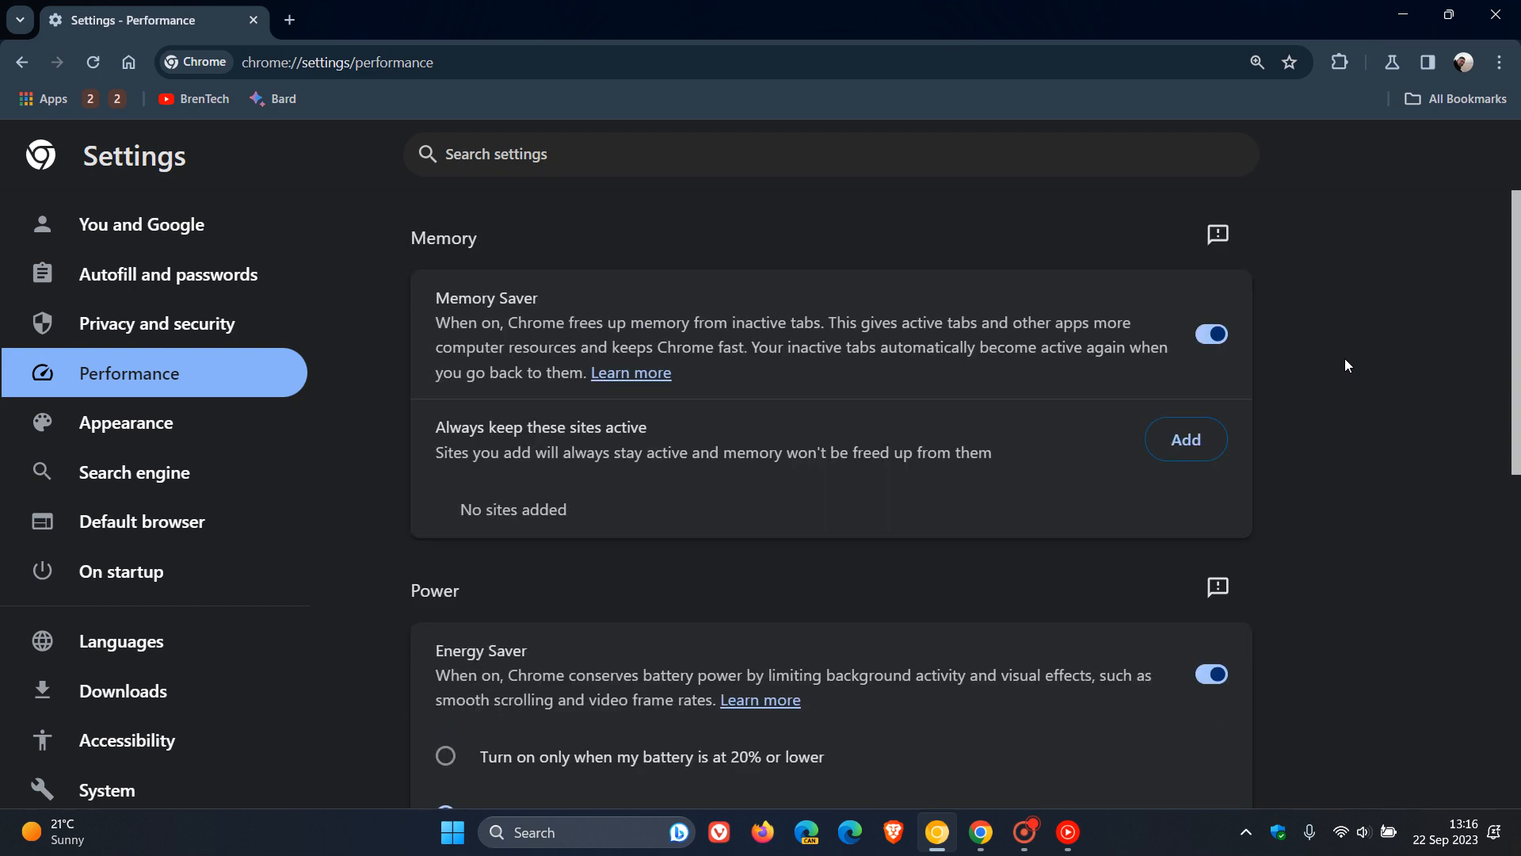
{"action": "scroll", "scroll_direction": "down", "scroll_amount": 3}
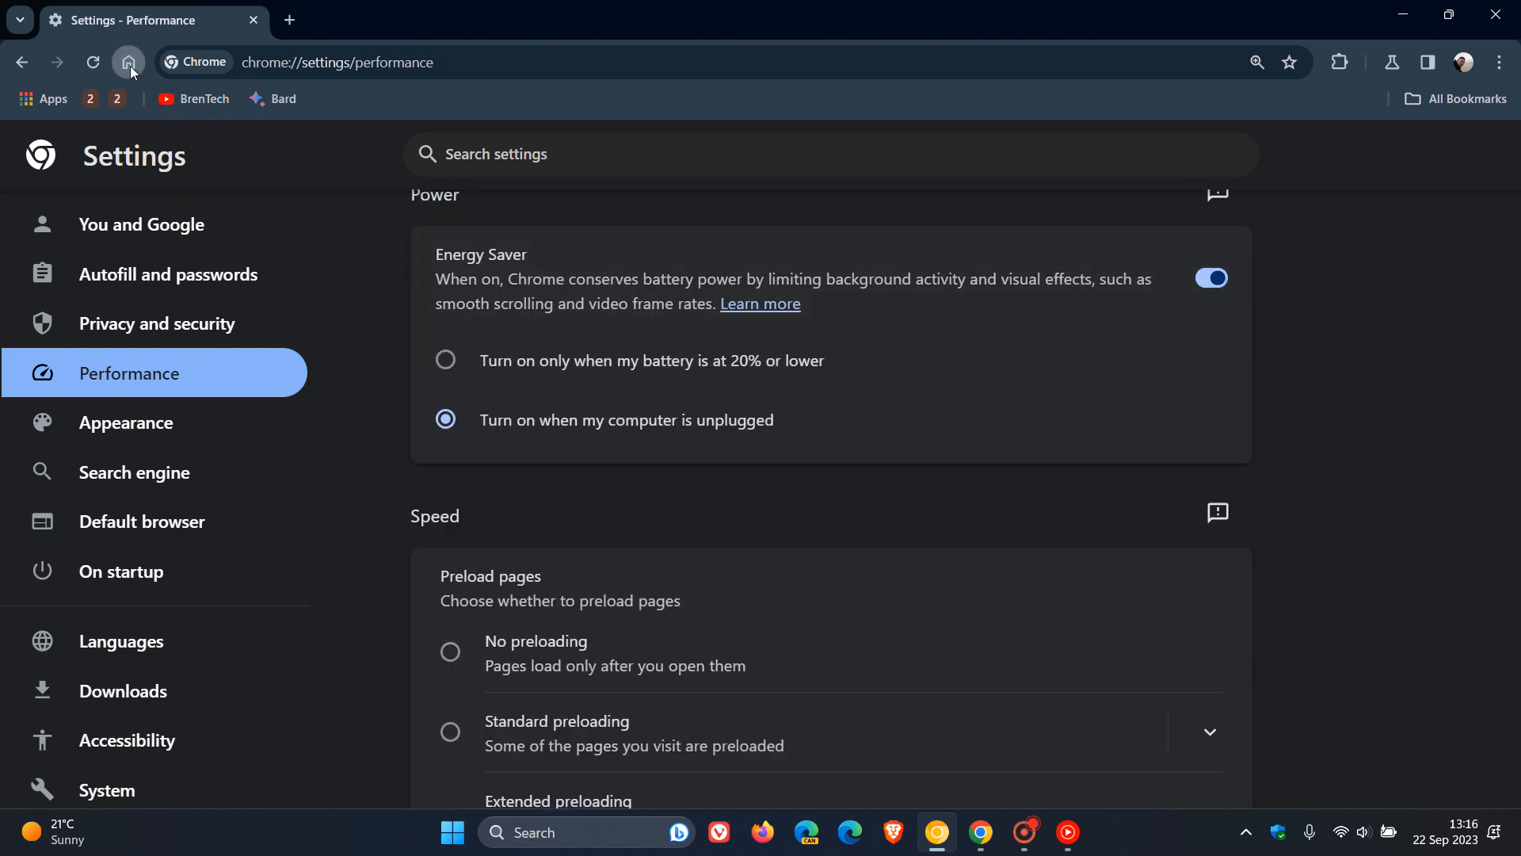
- Use the toolbar Home button to open the Google new tab page
{"action": "left_click", "coordinate": [128, 62]}
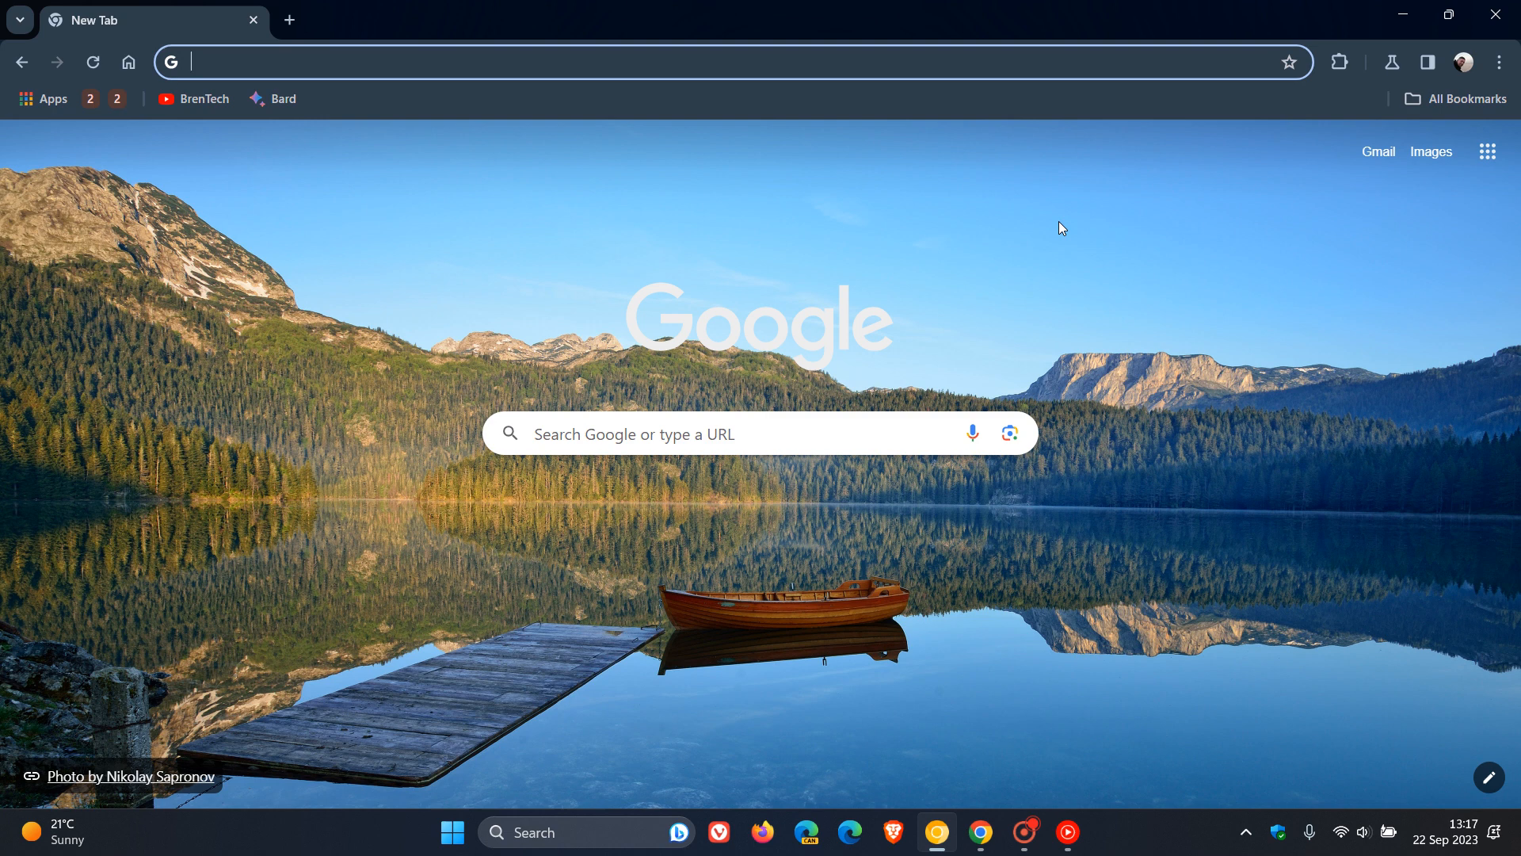
{"action": "mouse_move", "coordinate": [1176, 233]}
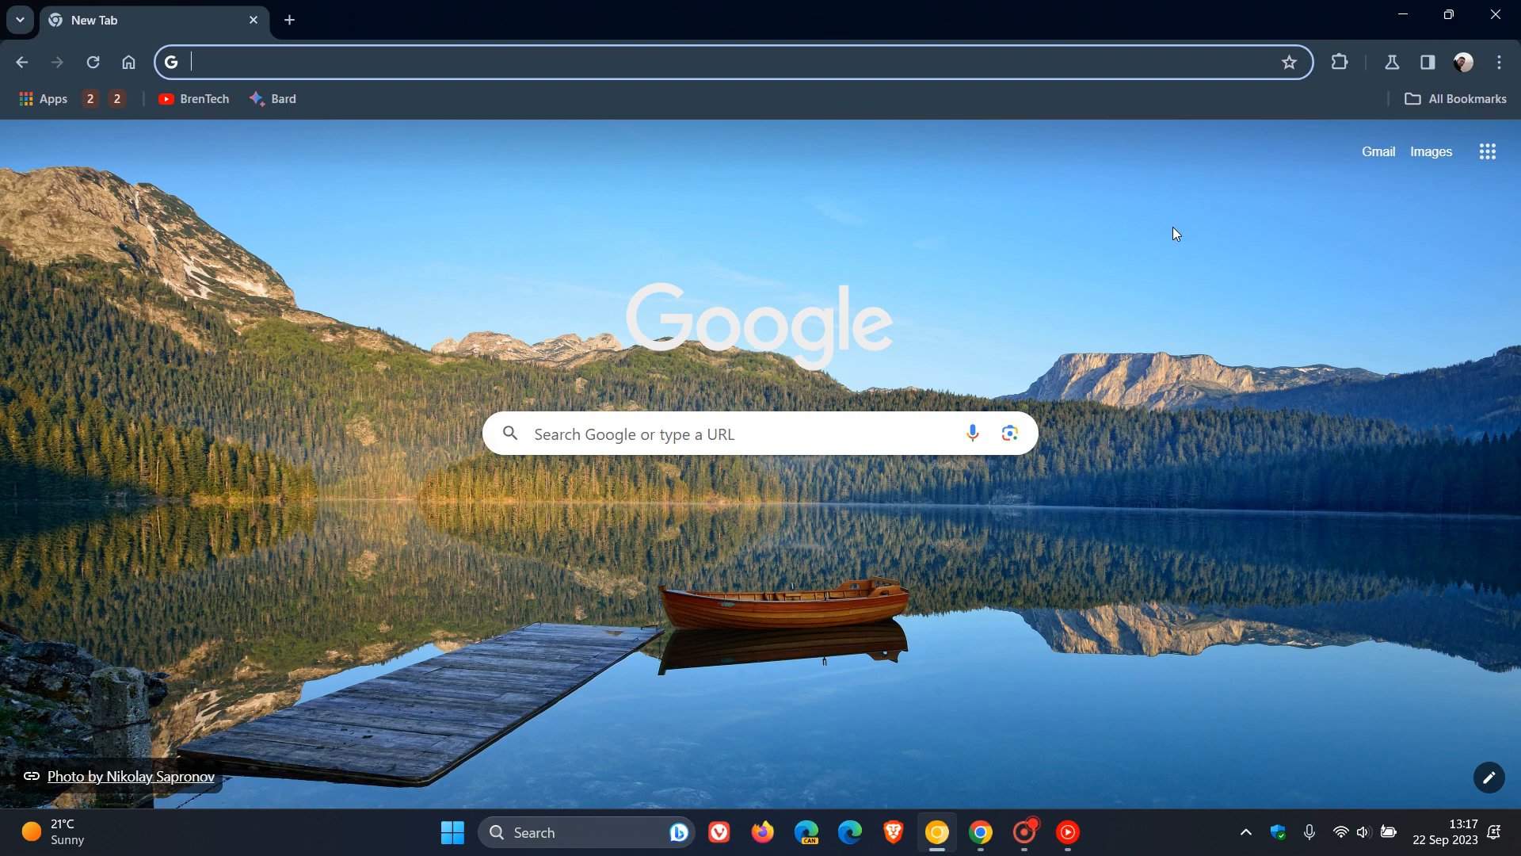